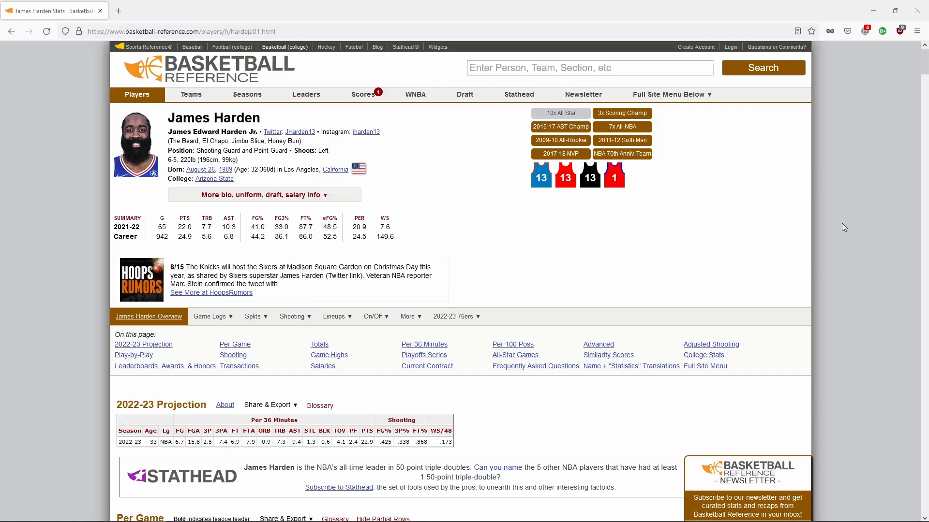
pyautogui.moveTo(3, 56)
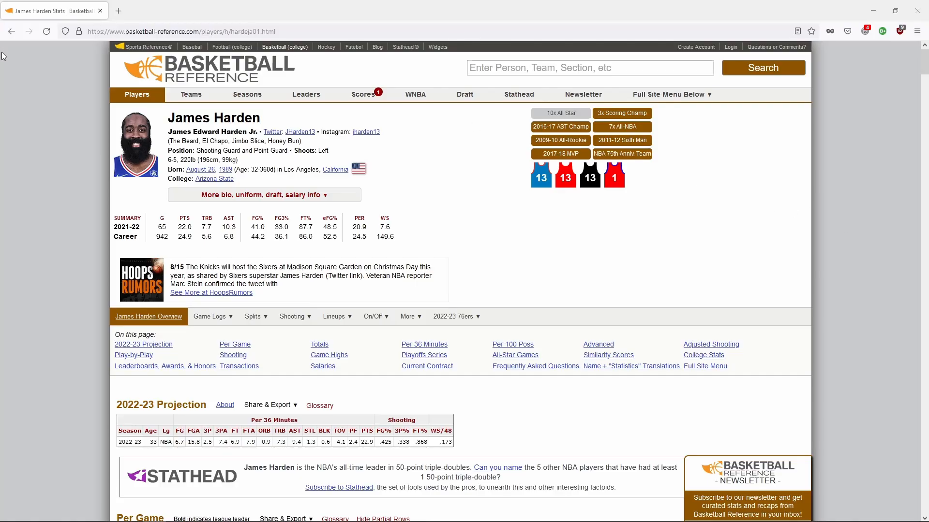
pyautogui.moveTo(81, 124)
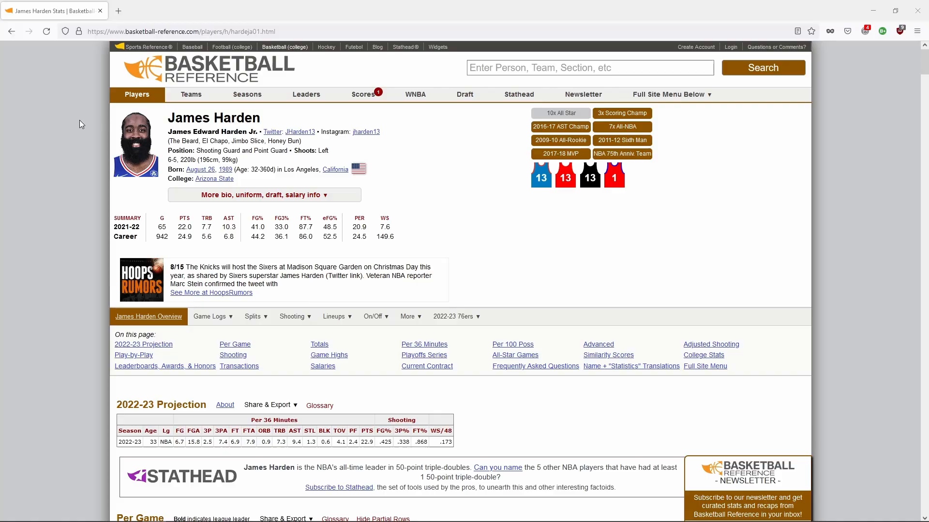
# Scroll through James Harden's Basketball Reference stats page to review its tables
pyautogui.scroll(-3)
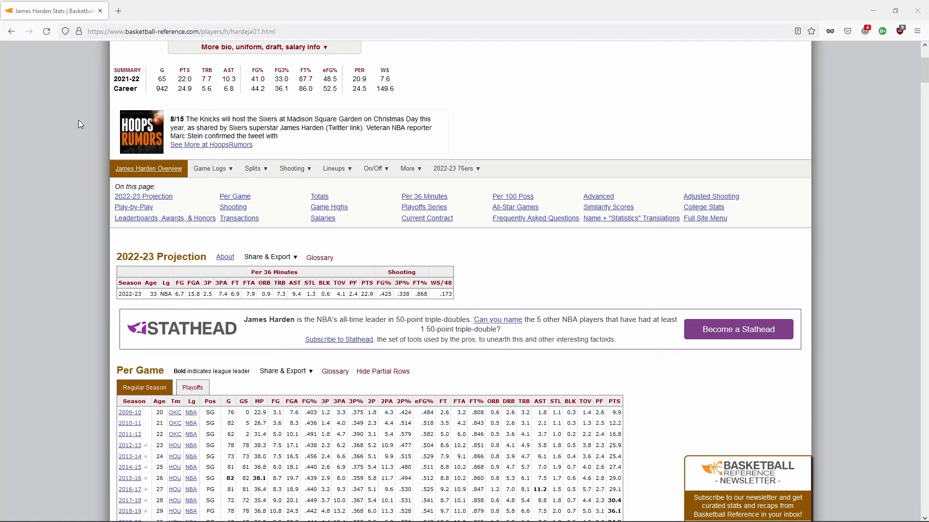
pyautogui.scroll(-3)
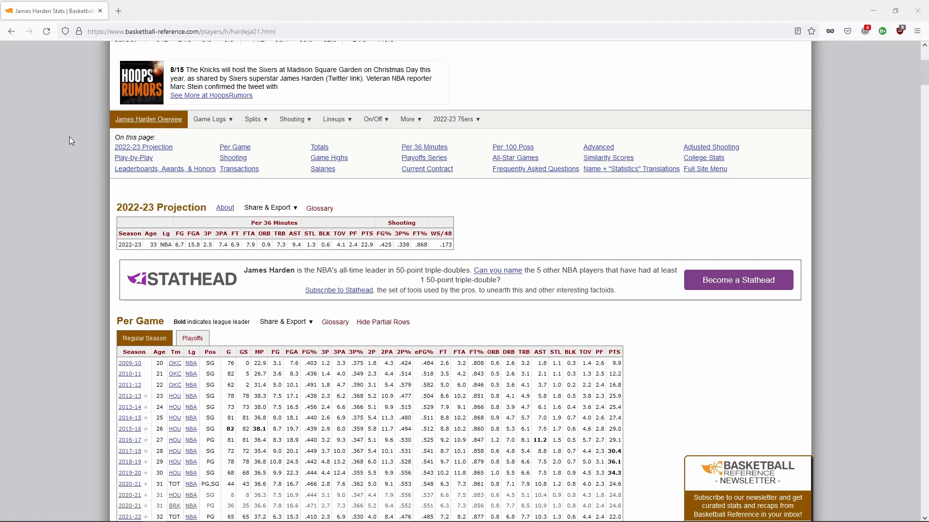
pyautogui.scroll(-3)
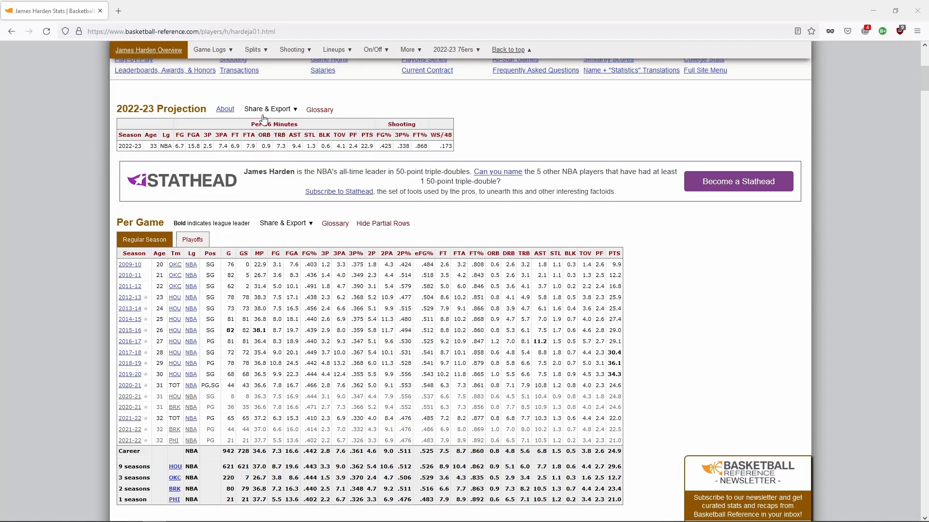
pyautogui.scroll(-3)
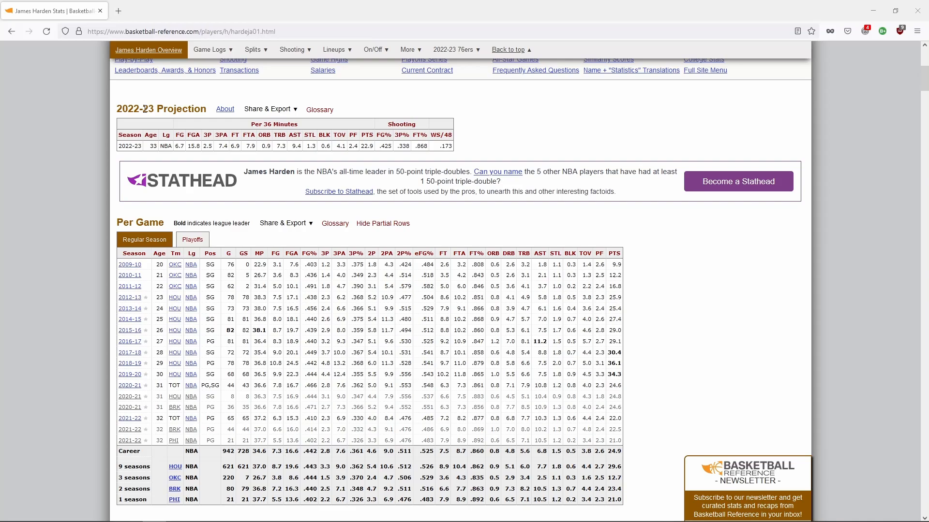
pyautogui.scroll(-3)
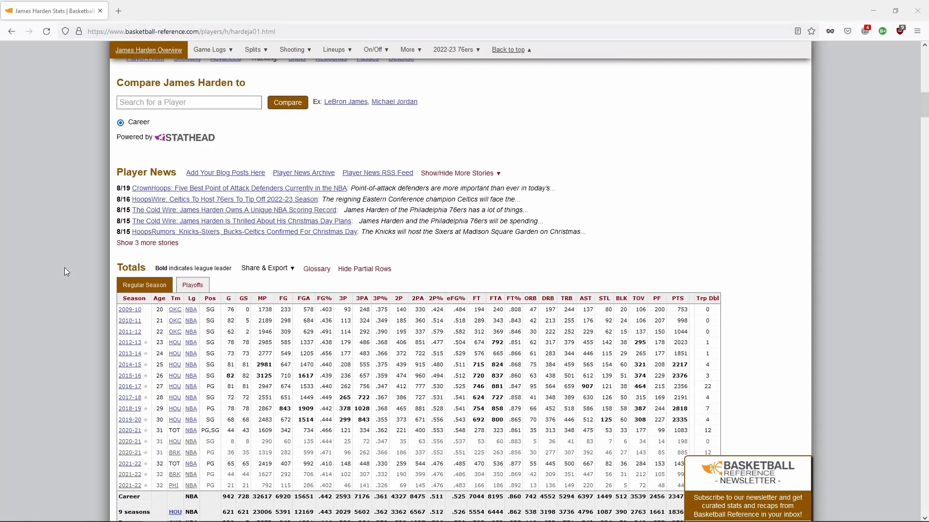
pyautogui.scroll(-3)
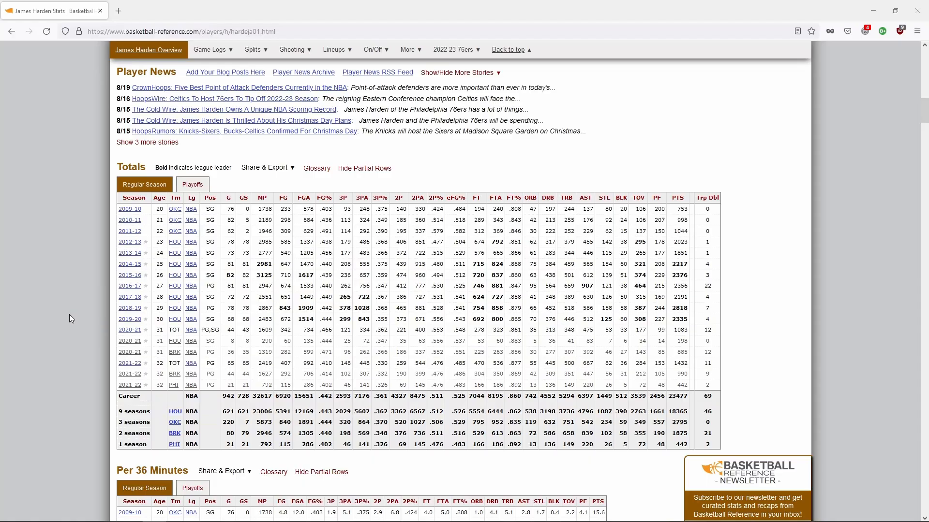
pyautogui.scroll(-3)
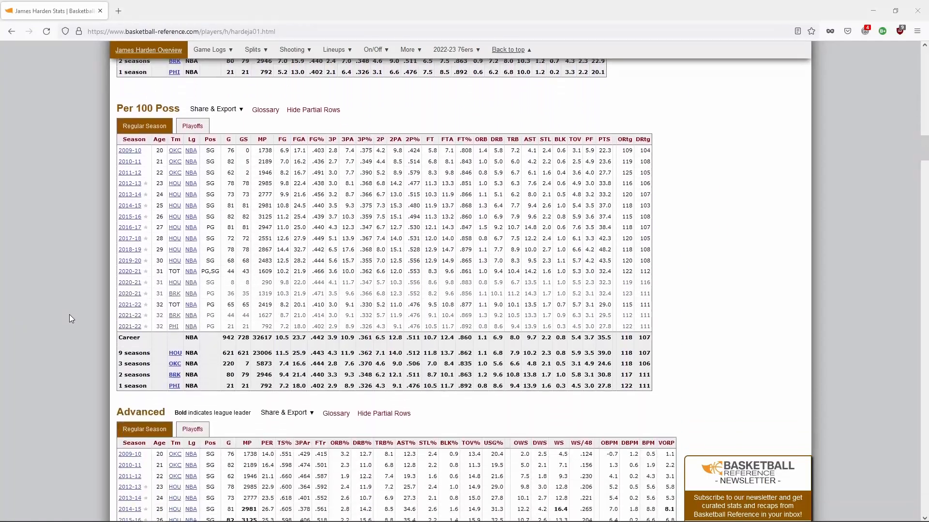
pyautogui.scroll(-3)
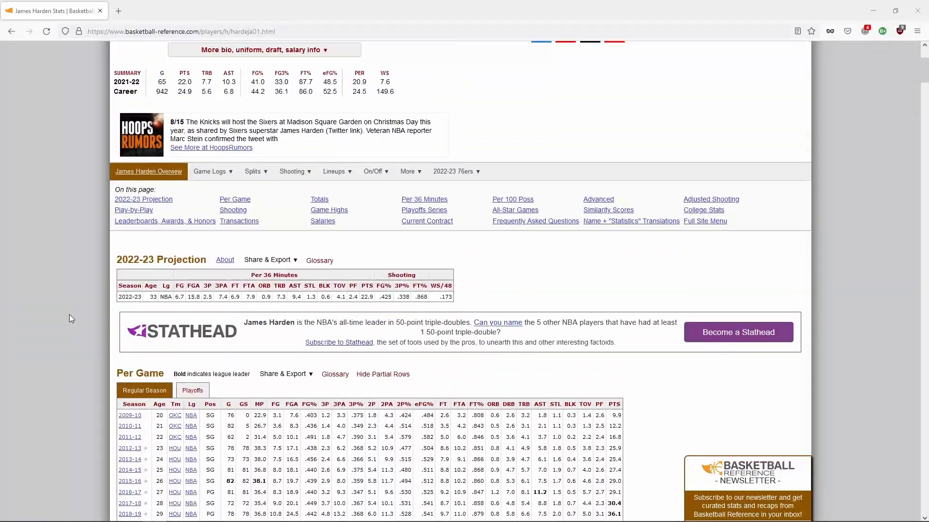
pyautogui.scroll(3)
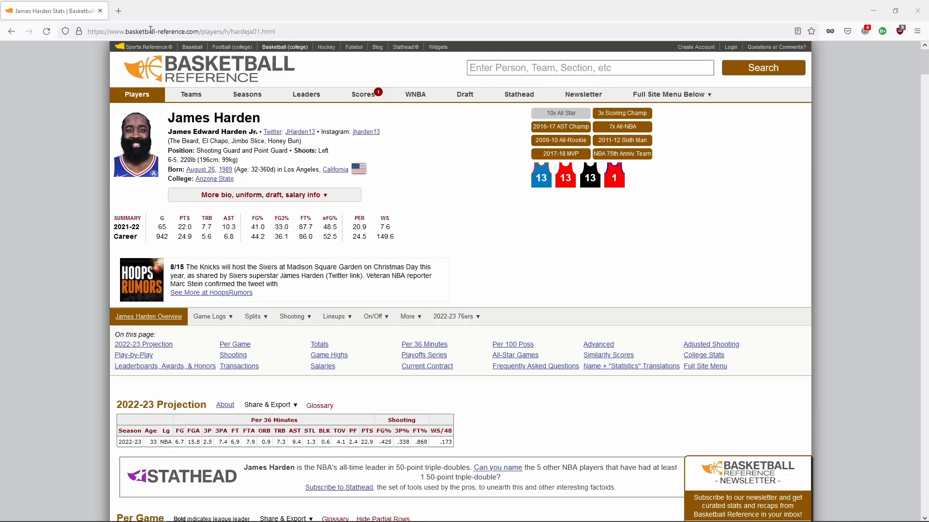
# Select the page URL in the address bar and copy it
pyautogui.click(177, 31)
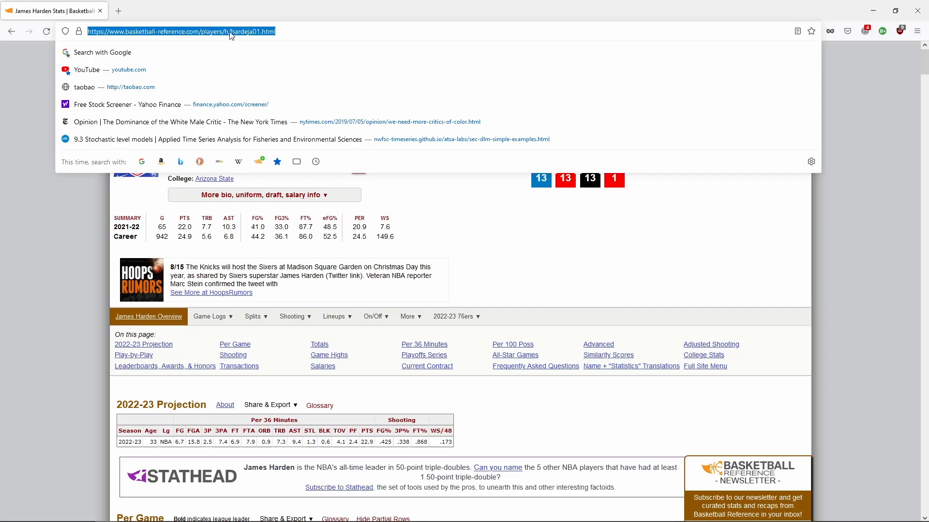
pyautogui.rightClick(180, 32)
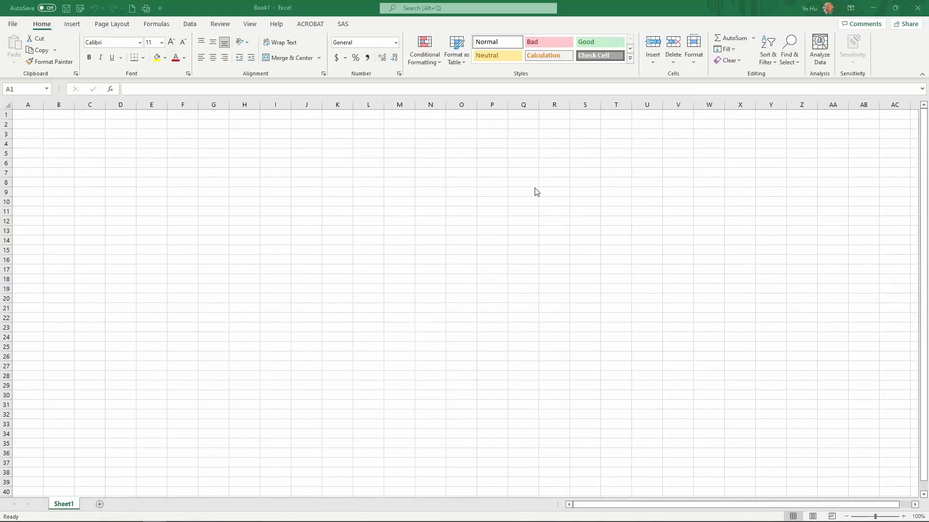
pyautogui.moveTo(130, 170)
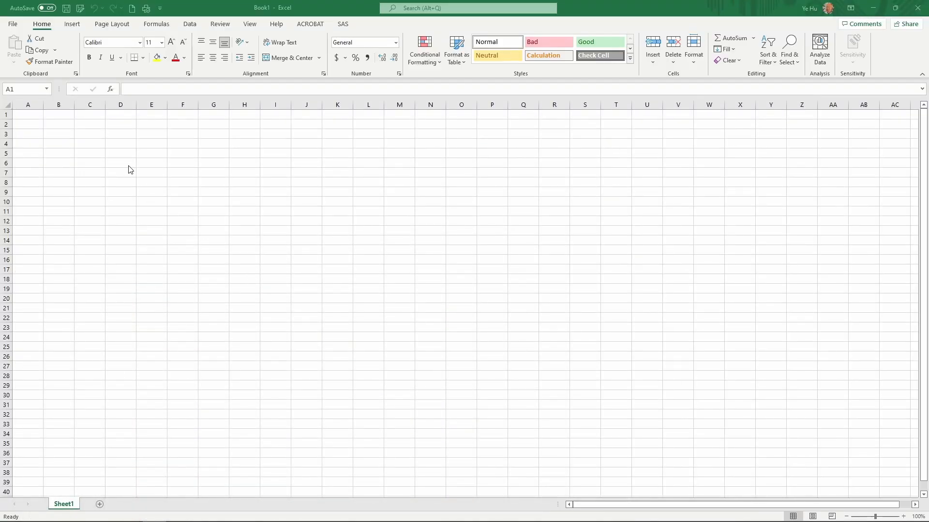
pyautogui.moveTo(79, 133)
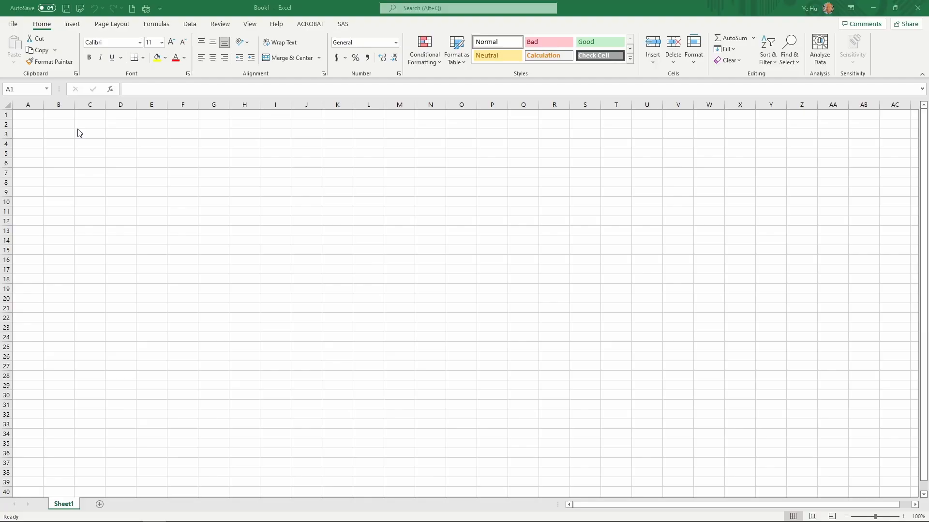
pyautogui.moveTo(201, 14)
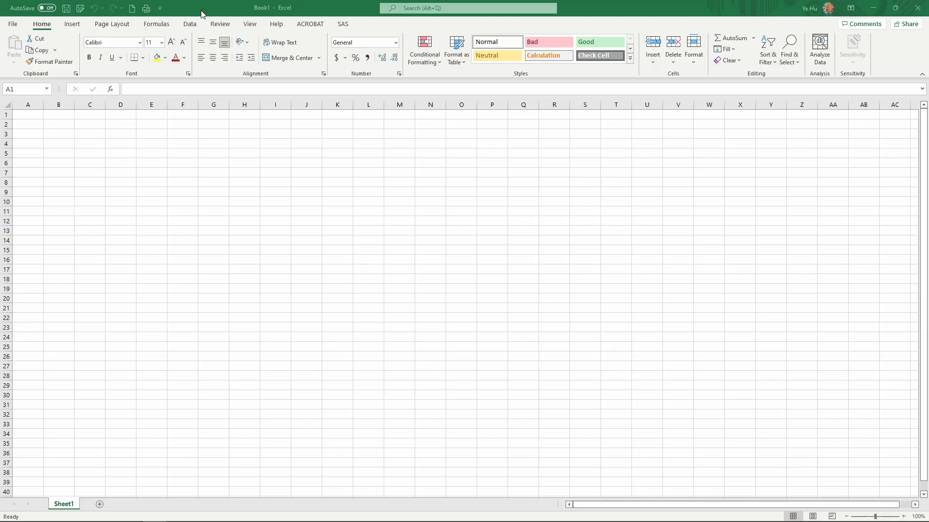
# From cell A1, start a From Web data import via the Data tools
pyautogui.click(27, 114)
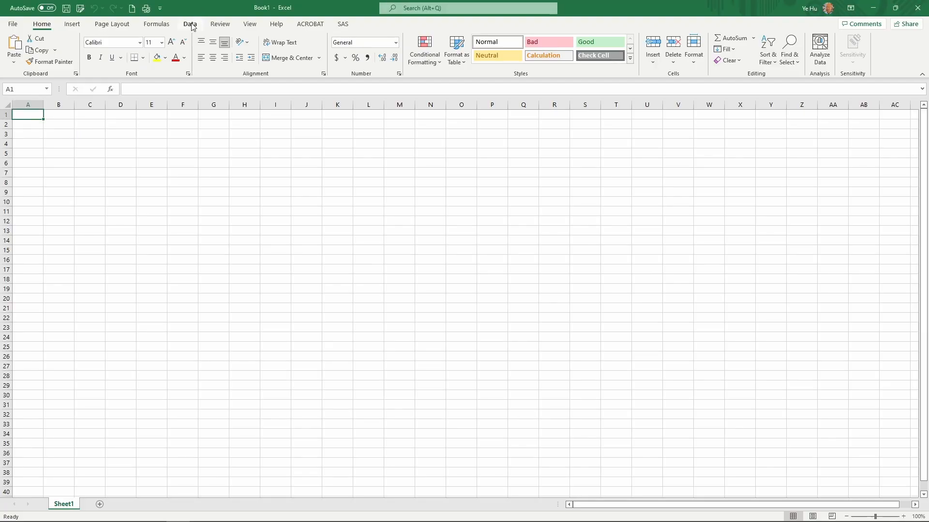
pyautogui.click(190, 24)
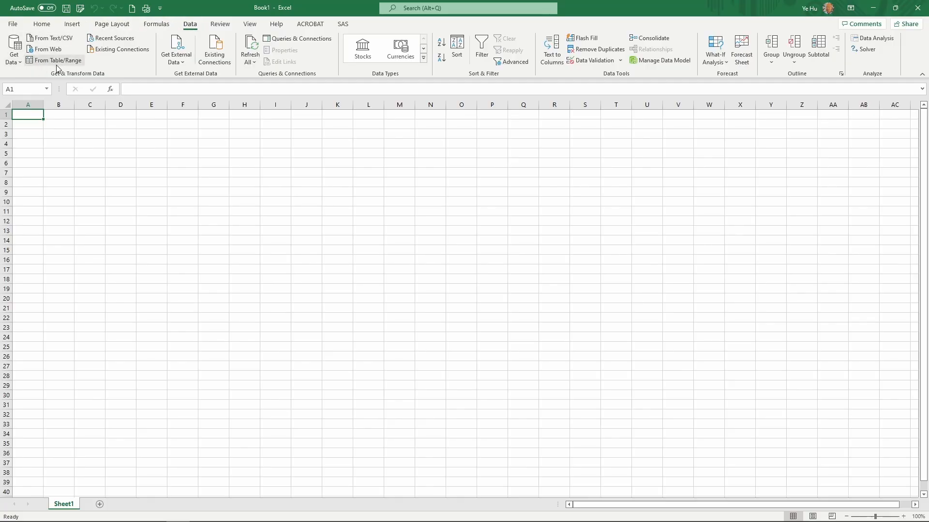
pyautogui.moveTo(76, 73)
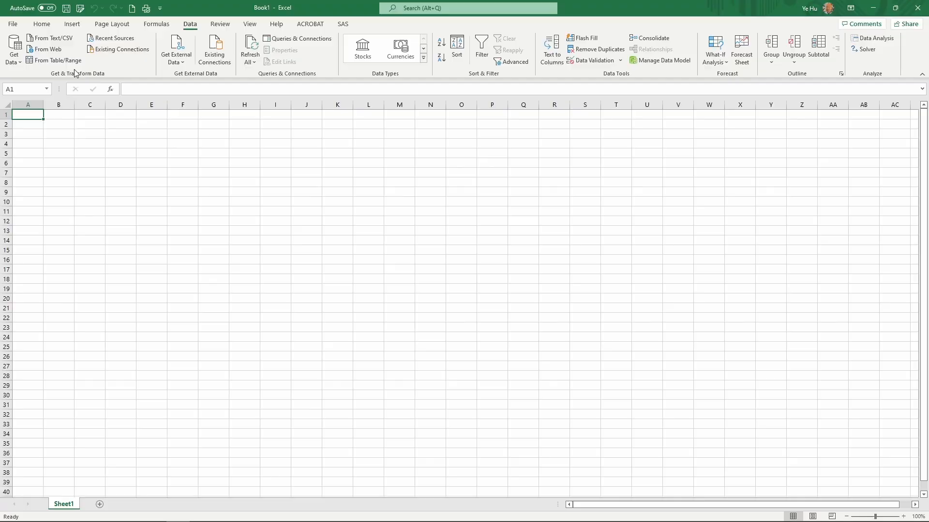
pyautogui.moveTo(79, 35)
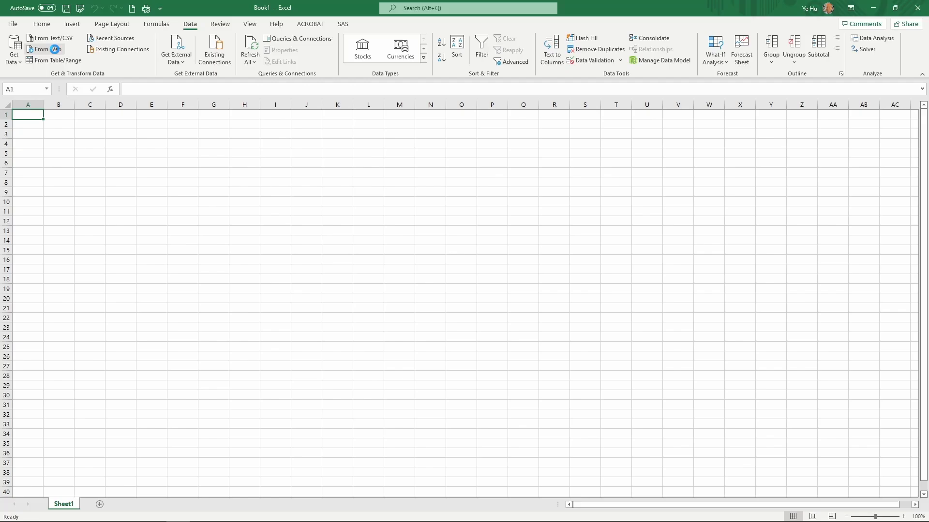
pyautogui.click(48, 49)
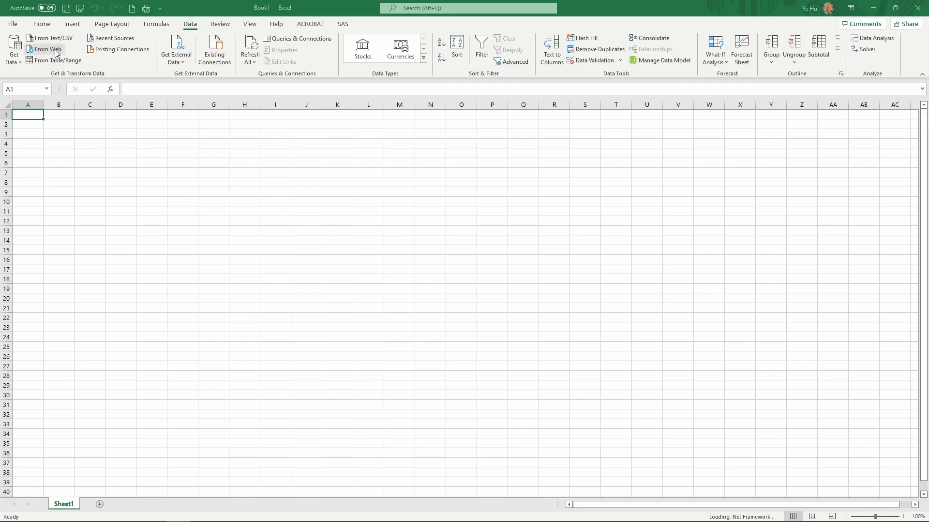
pyautogui.click(47, 50)
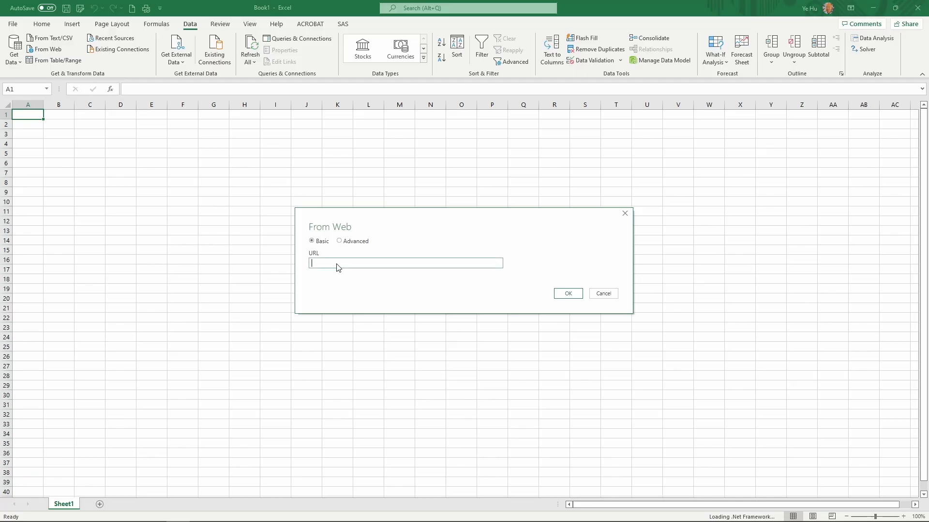
pyautogui.write('https://www.basketball-reference.com/players/h/hardeja01.html')
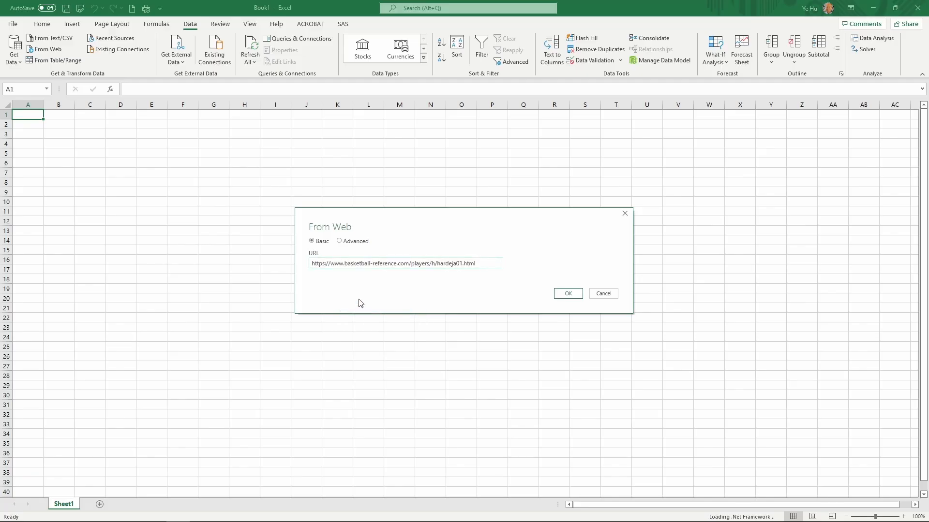
pyautogui.moveTo(364, 301)
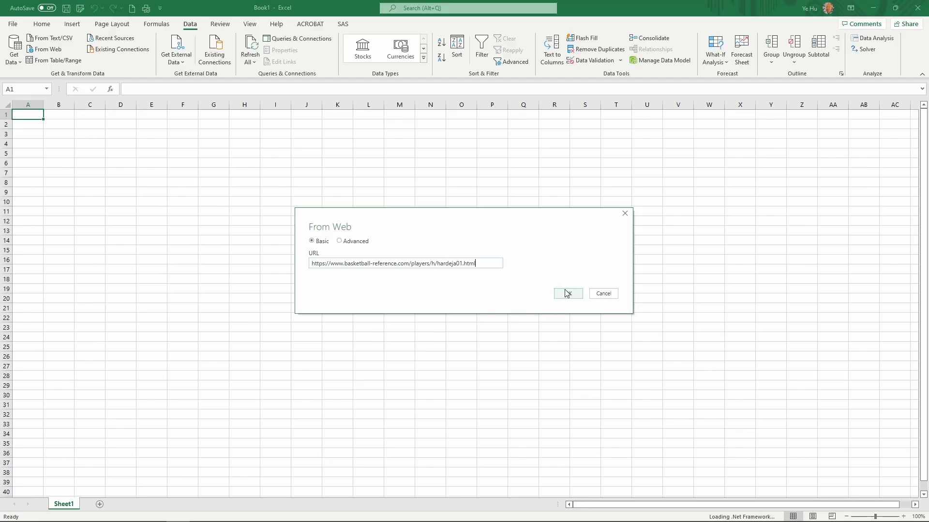
pyautogui.click(562, 293)
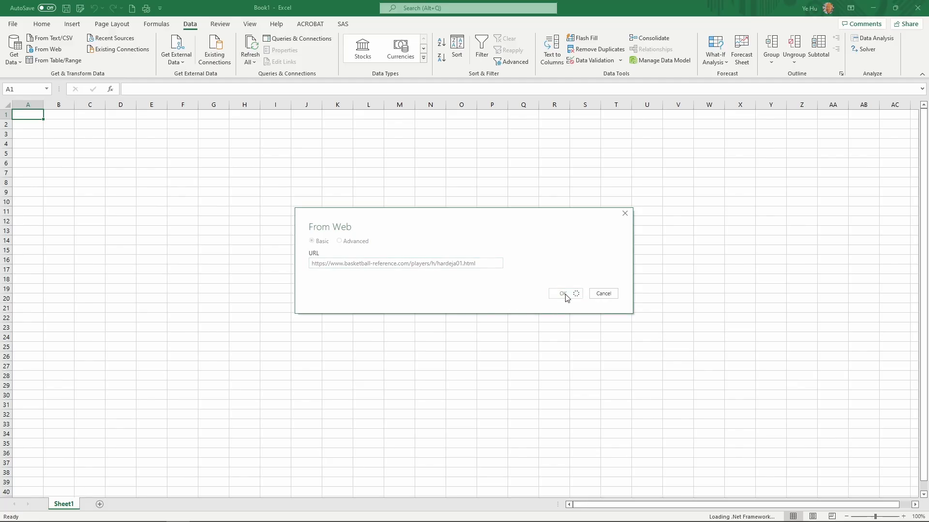
pyautogui.click(562, 294)
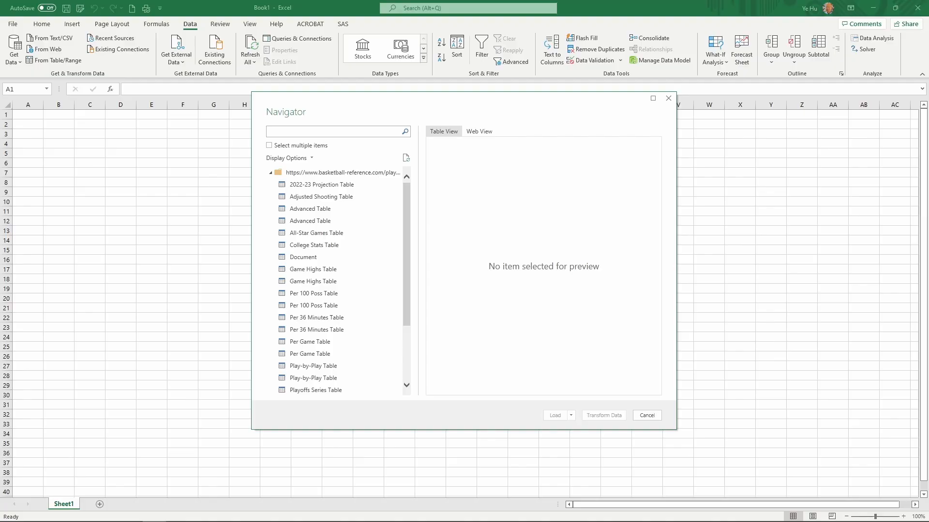
# Wait in the Navigator for the Harden page's tables to be listed
pyautogui.click(322, 184)
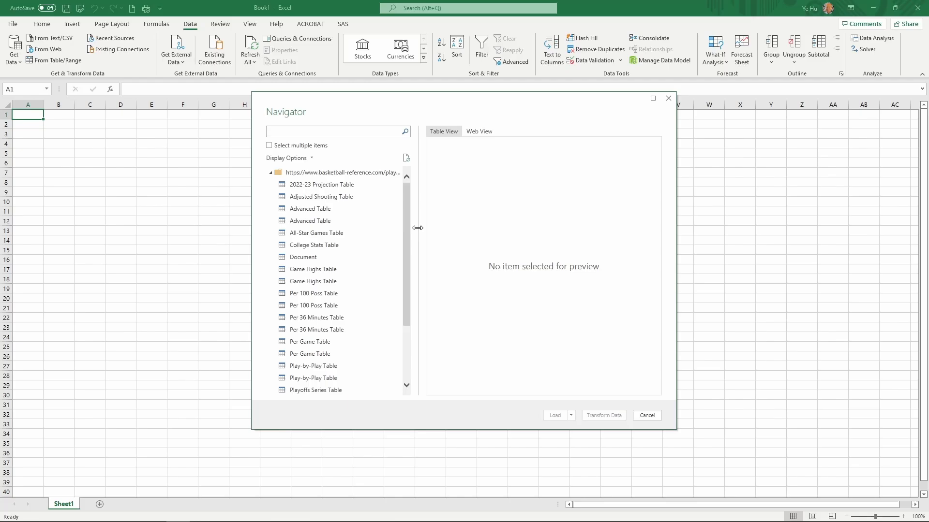
pyautogui.moveTo(424, 235)
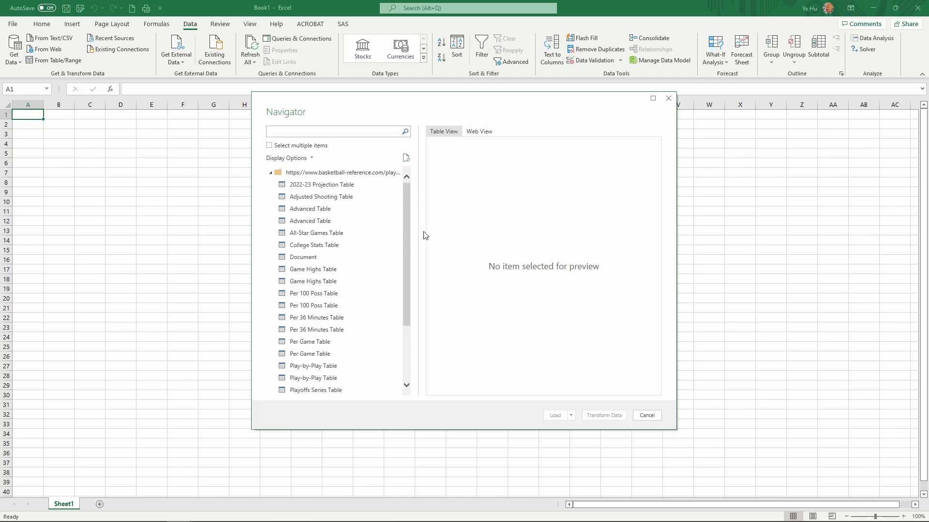
pyautogui.moveTo(440, 169)
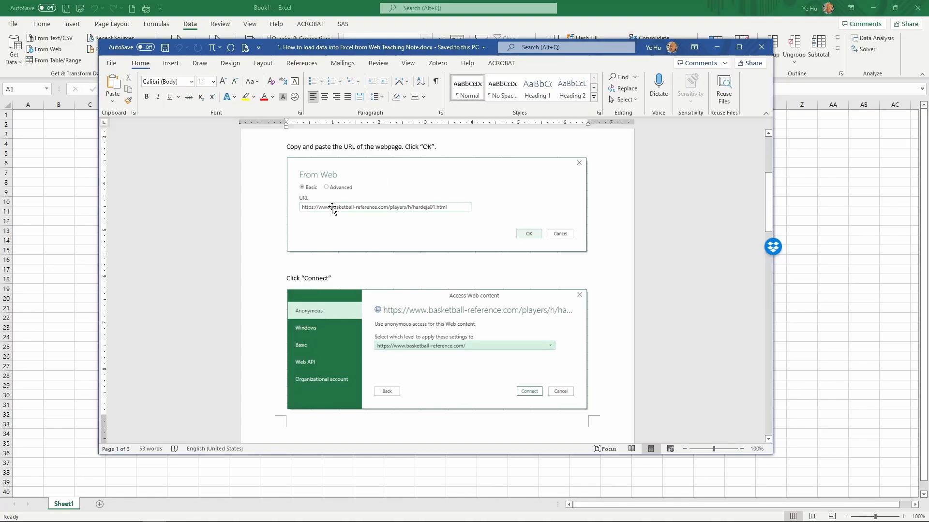
pyautogui.moveTo(505, 248)
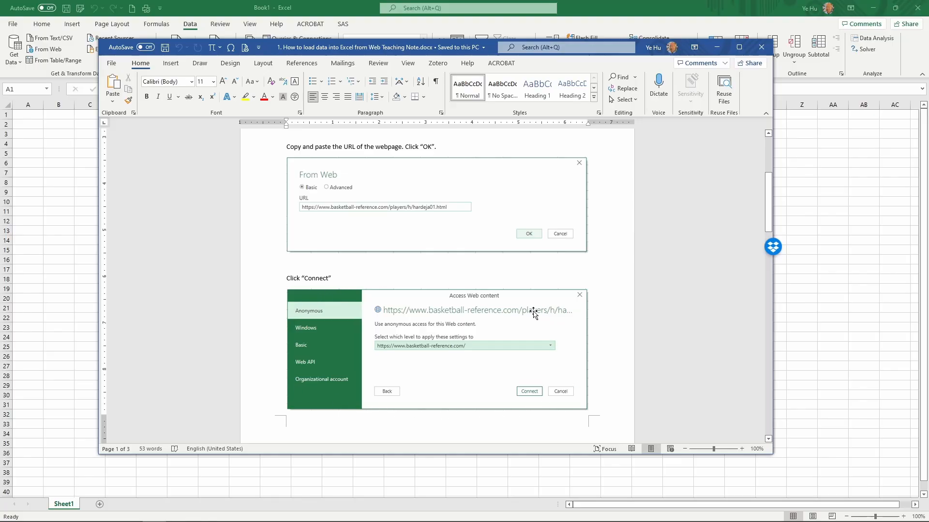
pyautogui.moveTo(404, 309)
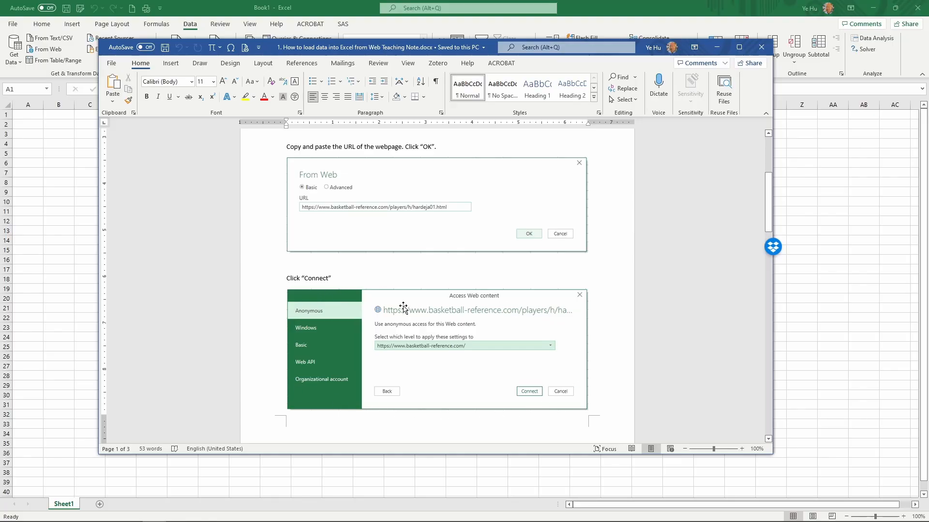
pyautogui.moveTo(341, 350)
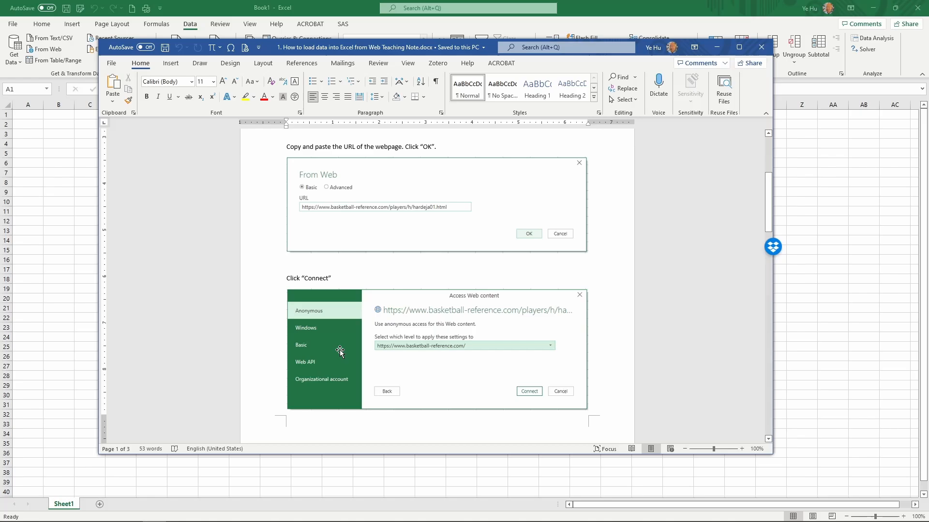
pyautogui.moveTo(324, 327)
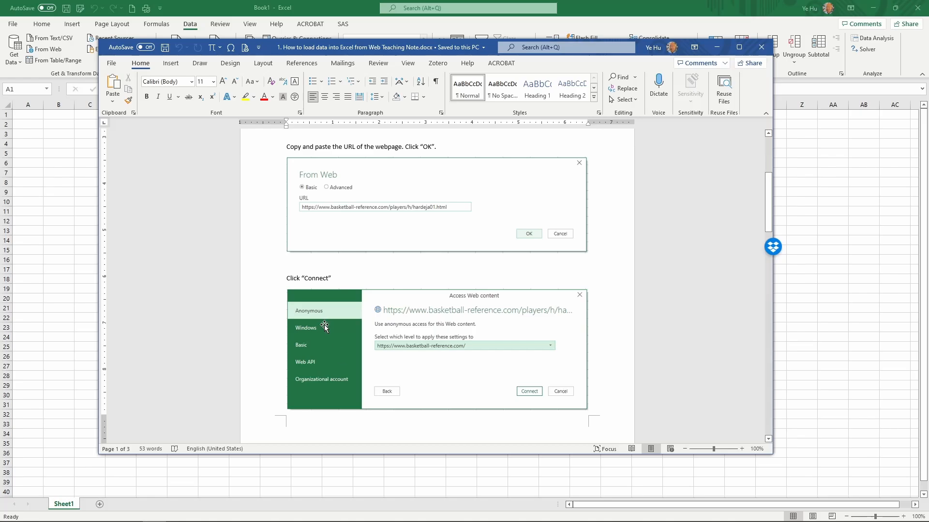
pyautogui.moveTo(317, 313)
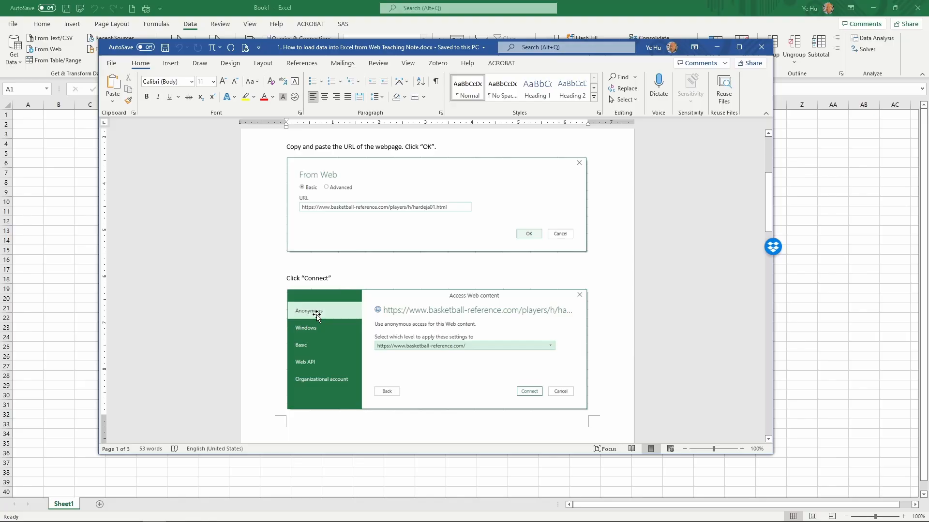
pyautogui.moveTo(525, 394)
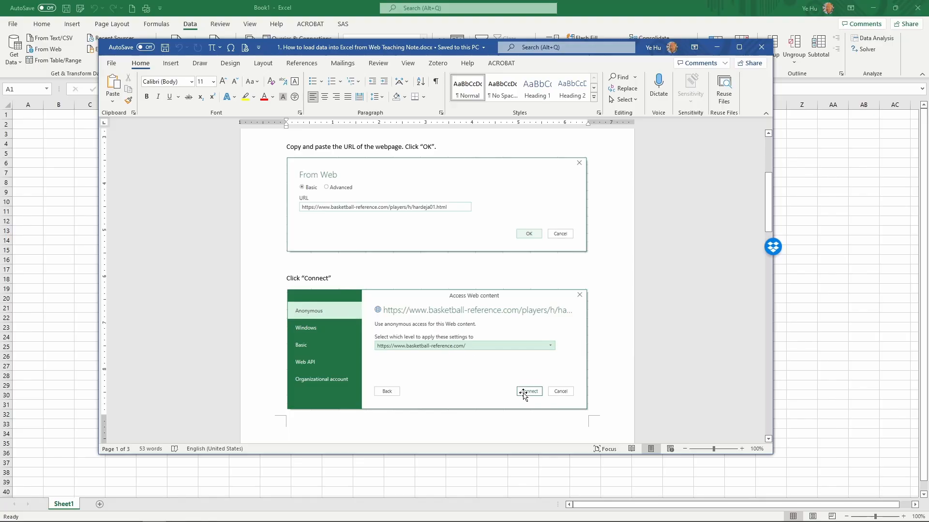
pyautogui.moveTo(501, 339)
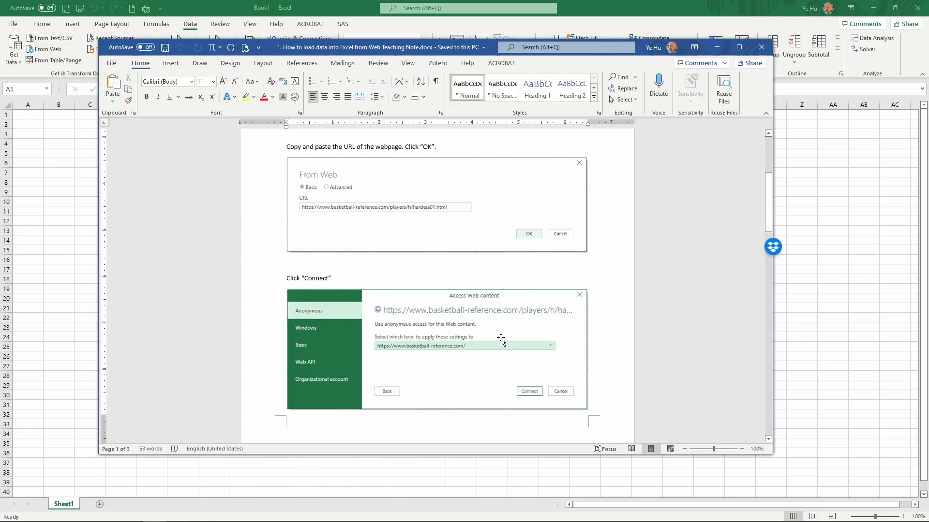
pyautogui.moveTo(497, 276)
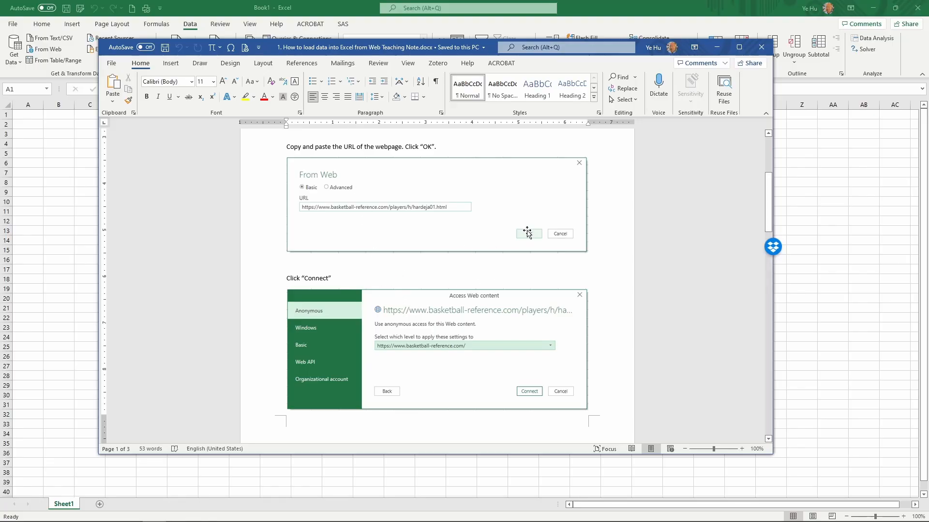
# Return from the Word teaching note to the Excel Navigator
pyautogui.click(528, 391)
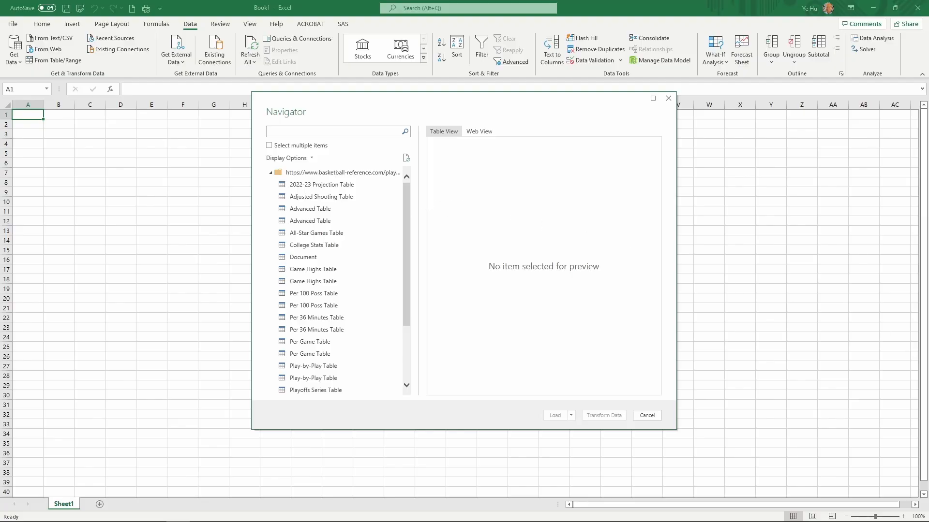
# Preview the Totals Table in the Navigator and load it into the workbook
pyautogui.scroll(-3)
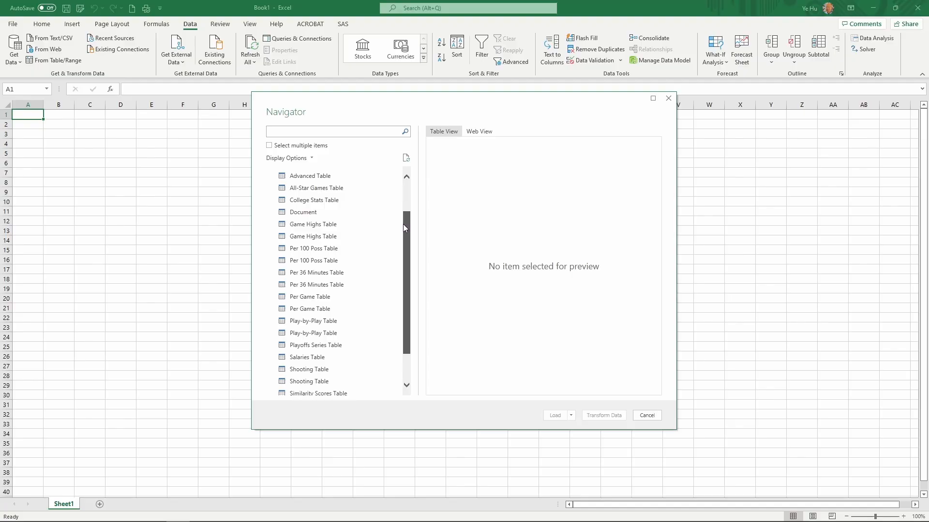
pyautogui.scroll(-3)
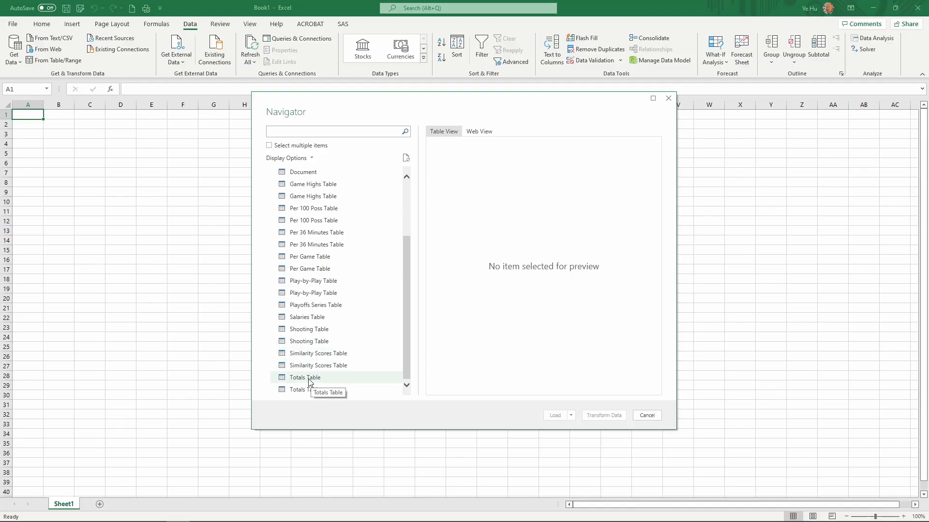
pyautogui.click(305, 378)
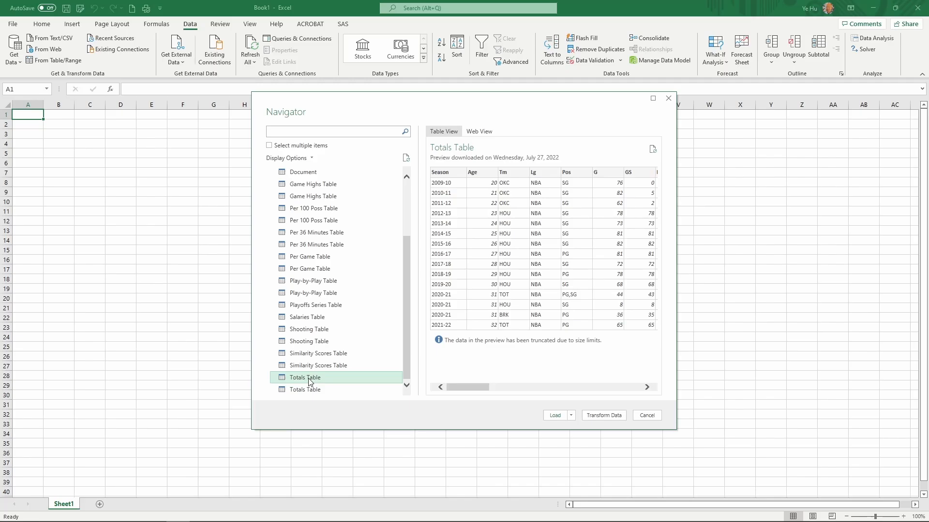
pyautogui.moveTo(548, 216)
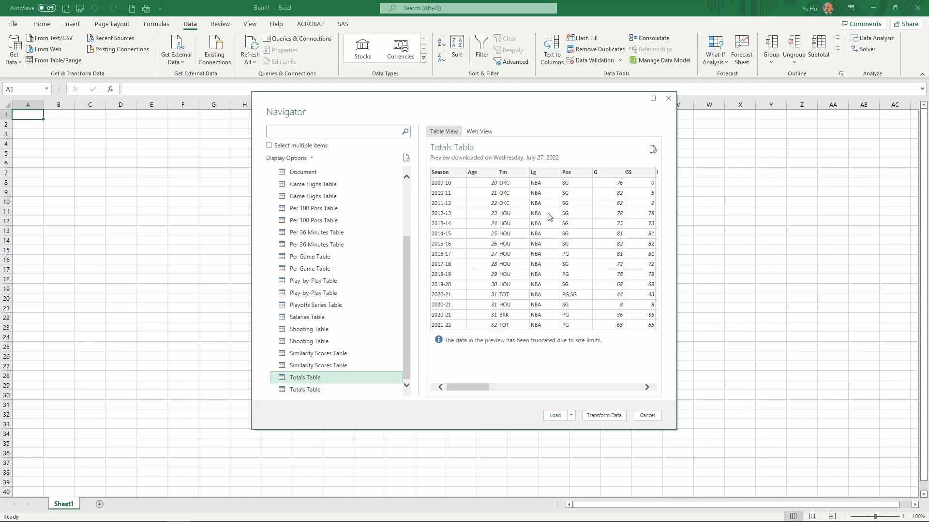
pyautogui.moveTo(508, 214)
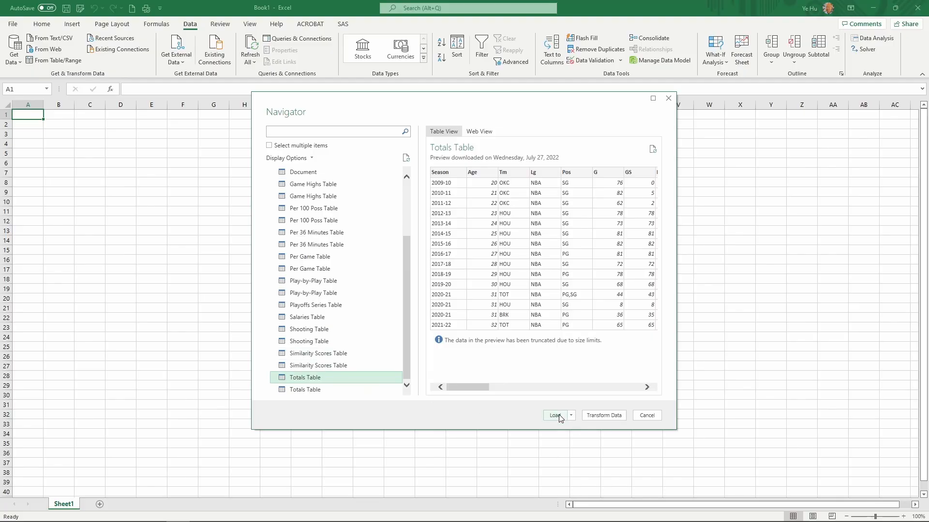
pyautogui.click(554, 415)
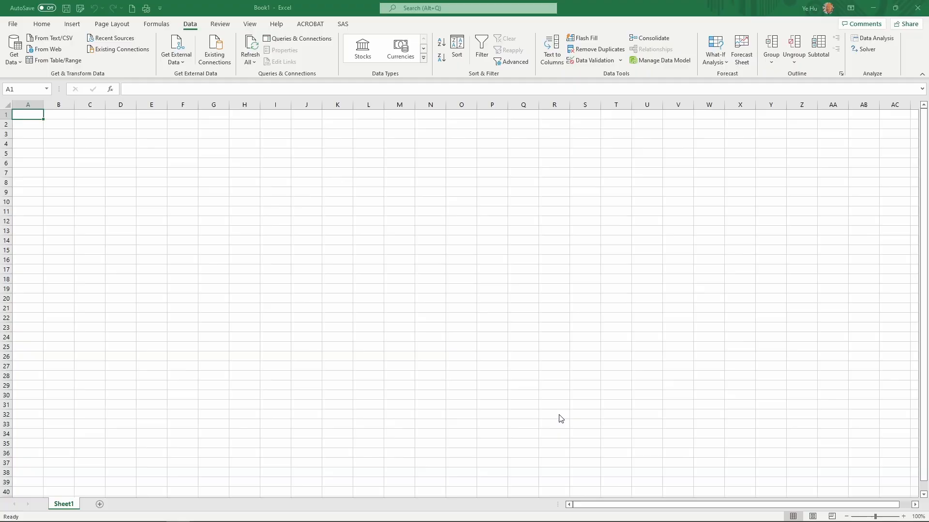
# Let the 17-row Totals Table load onto its sheet and close the Queries pane
pyautogui.click(301, 38)
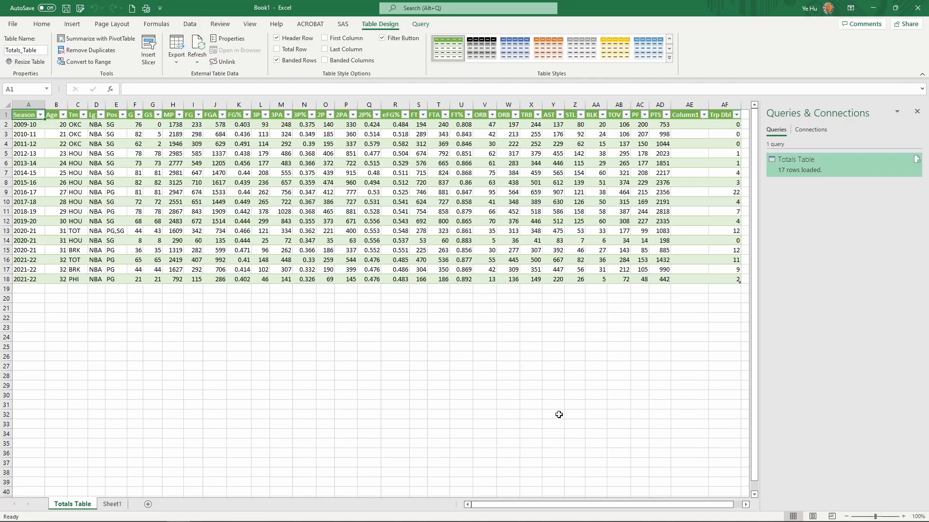
pyautogui.moveTo(554, 413)
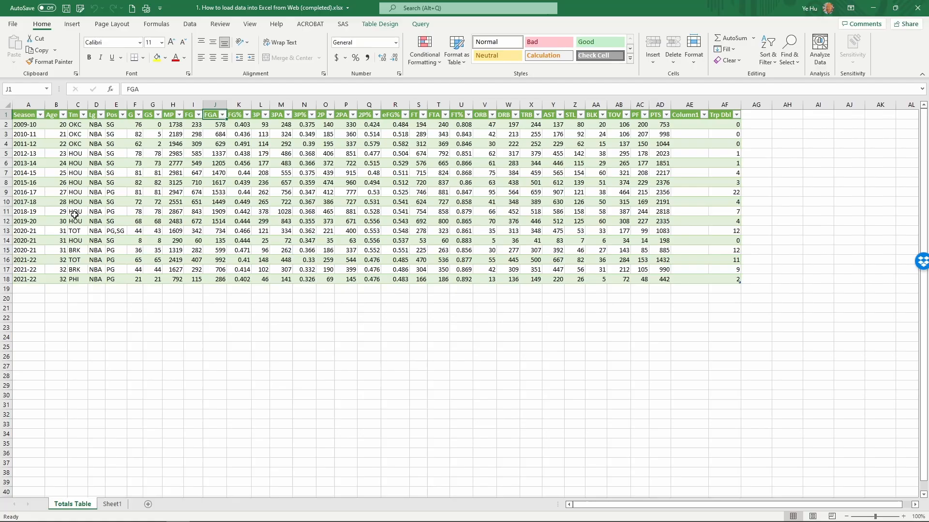
pyautogui.moveTo(75, 230)
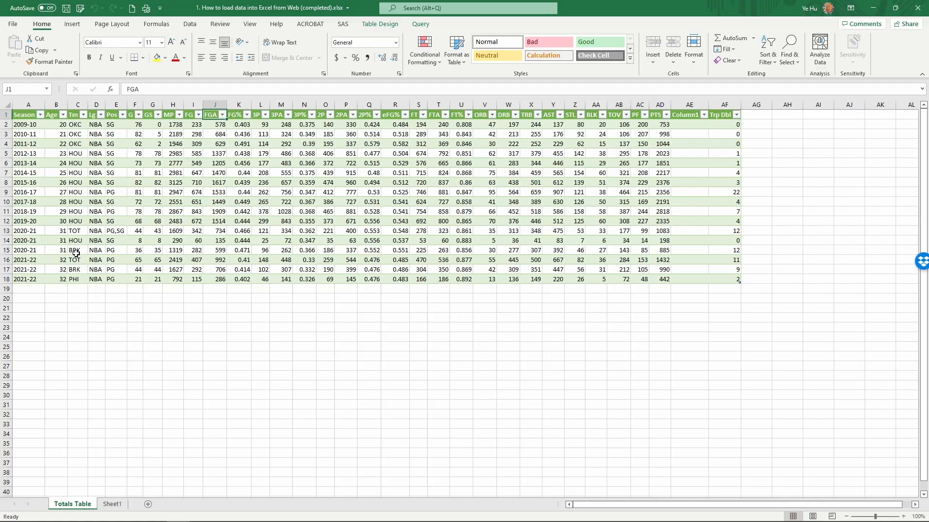
pyautogui.moveTo(76, 238)
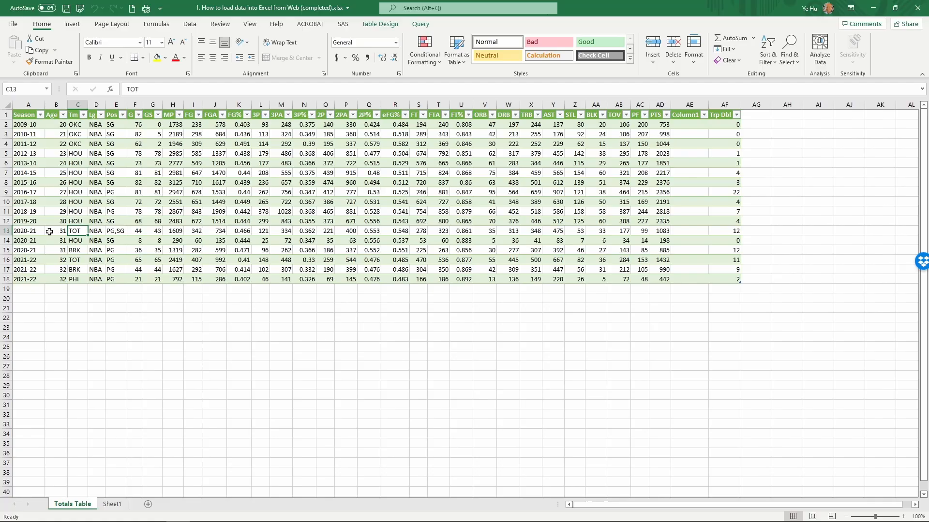
# Inspect the separate team rows for the 2020-21 and 2021-22 seasons
pyautogui.click(27, 231)
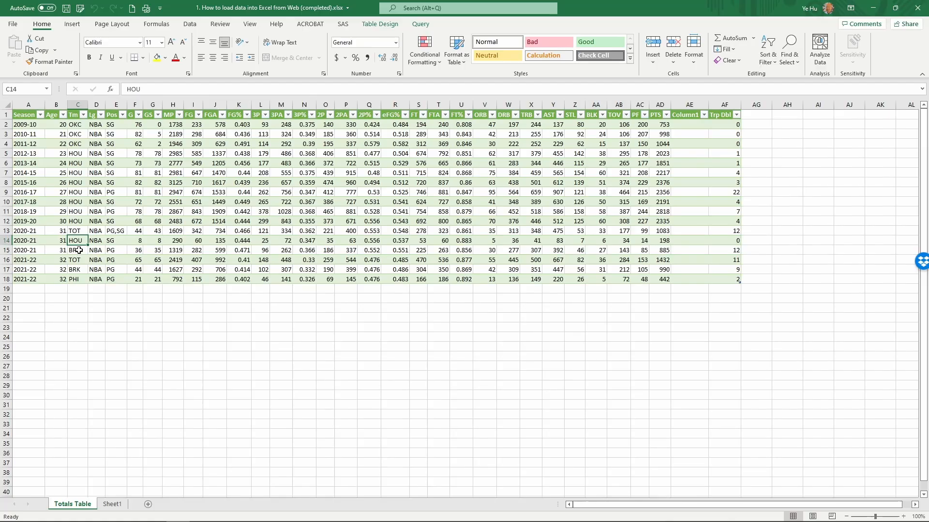
pyautogui.click(76, 250)
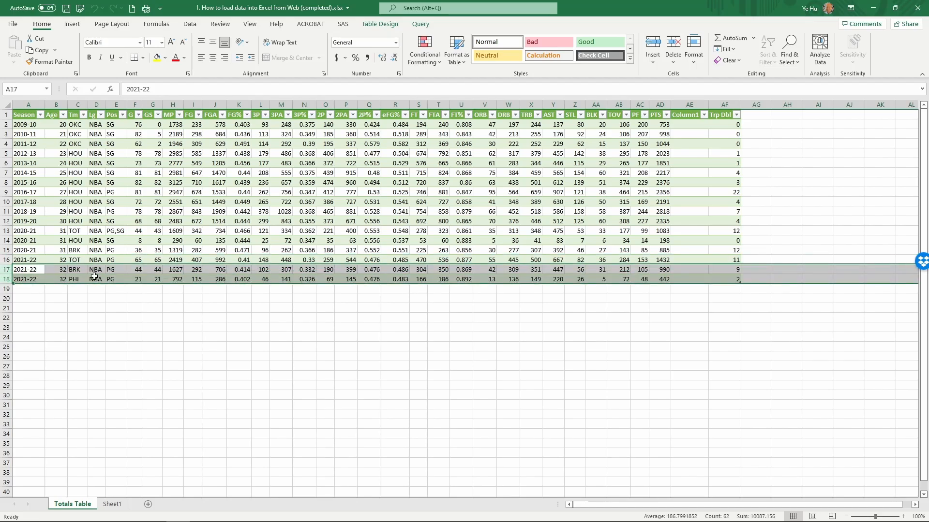
pyautogui.click(77, 269)
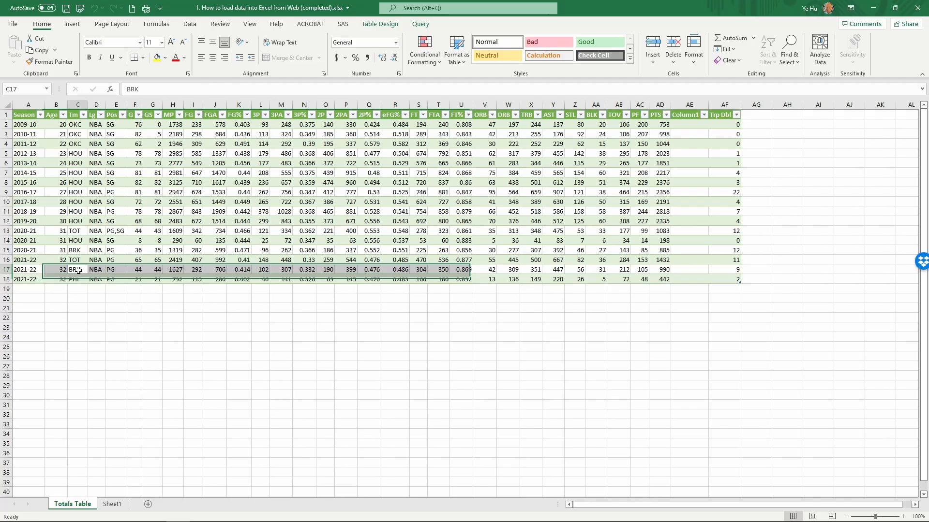
pyautogui.click(77, 279)
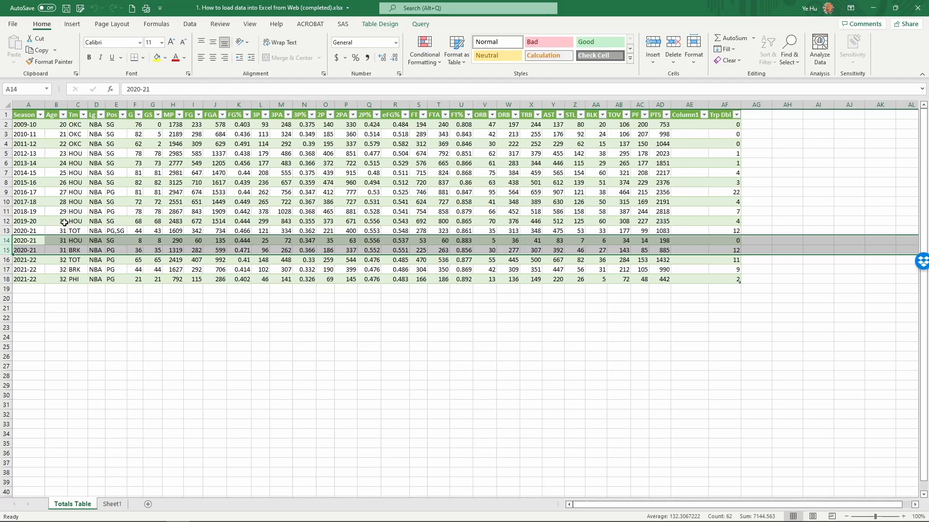
pyautogui.moveTo(54, 247)
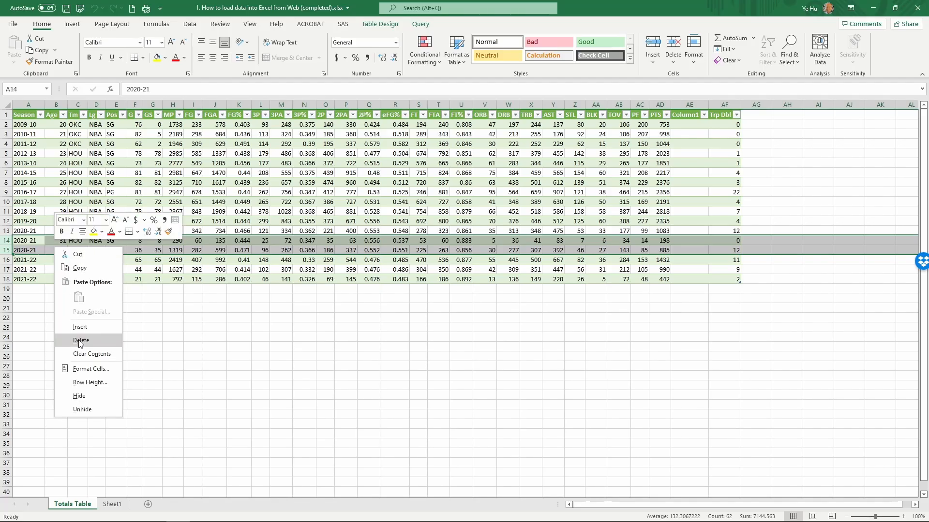
# Delete the 2020-21 HOU/BRK and 2021-22 BRK/PHI rows, keeping the TOT rows
pyautogui.click(82, 340)
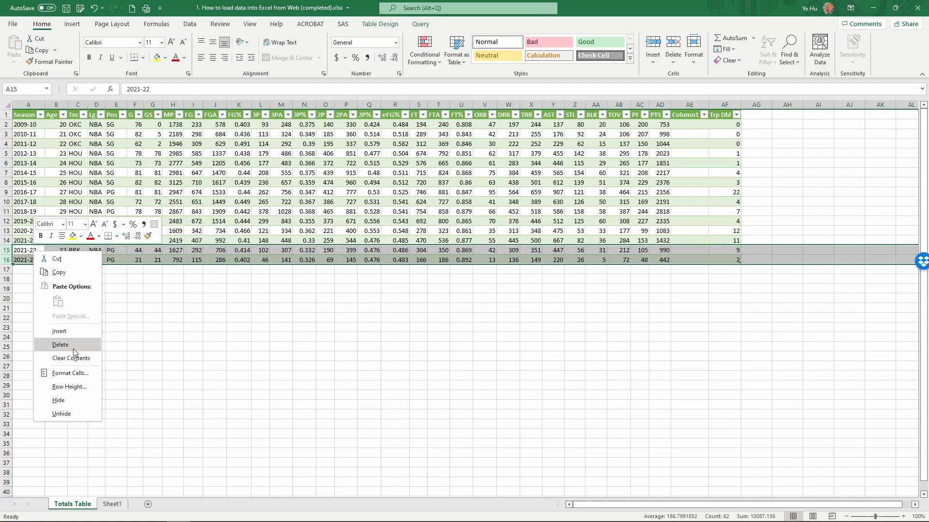
pyautogui.moveTo(60, 345)
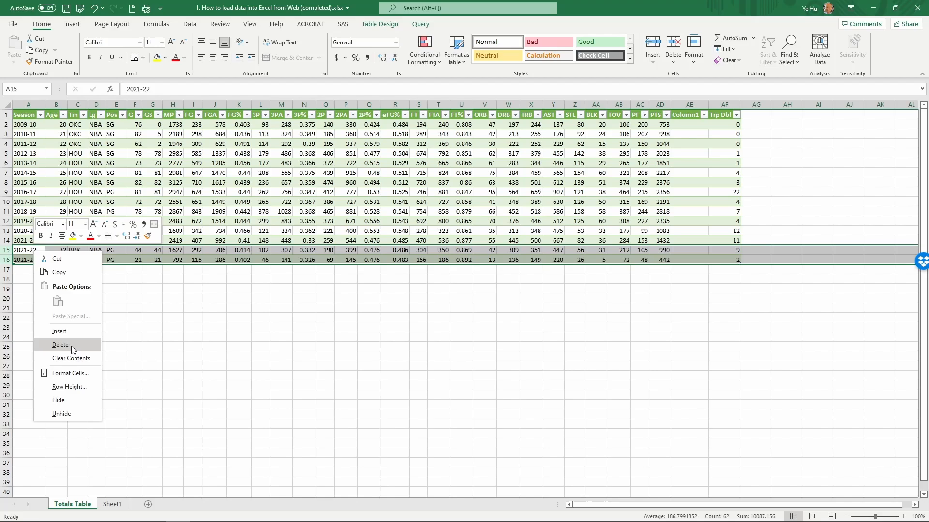
pyautogui.click(60, 345)
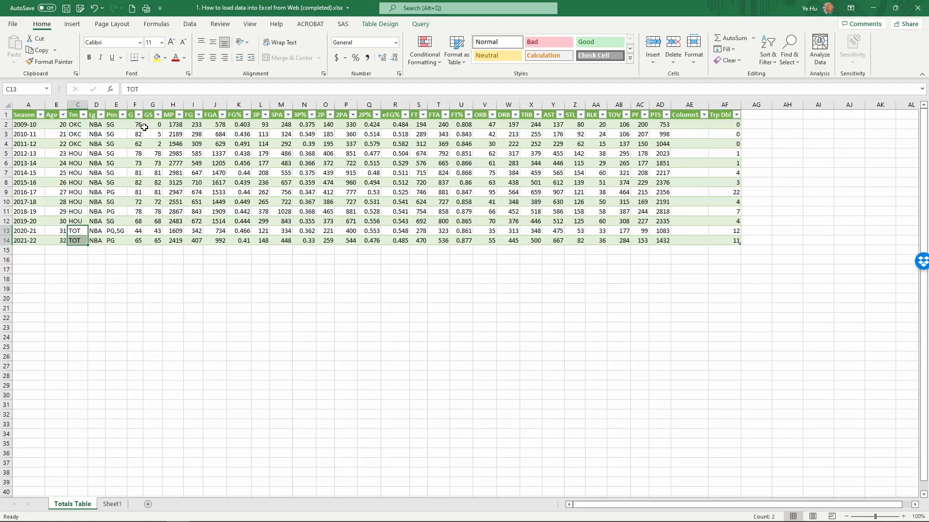
pyautogui.moveTo(389, 144)
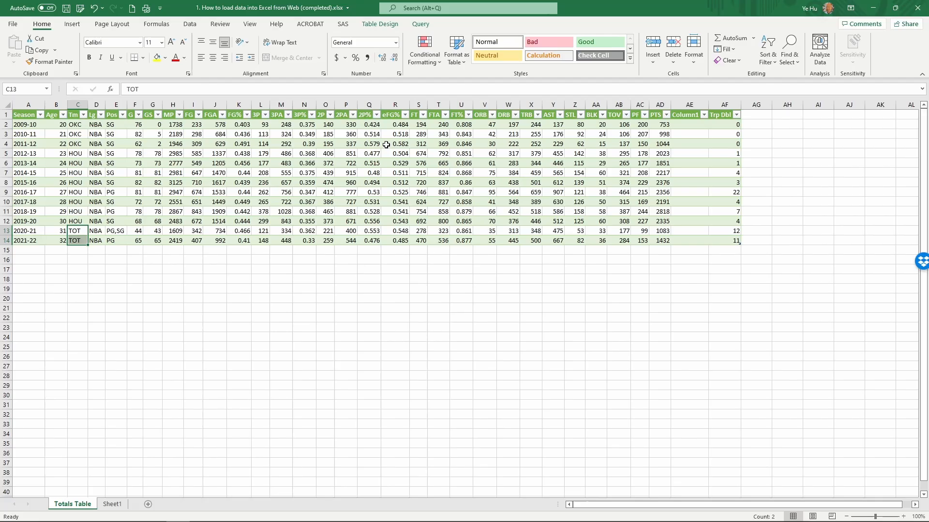
# Delete the empty Column1 column so Trp Dbl follows PTS
pyautogui.click(689, 105)
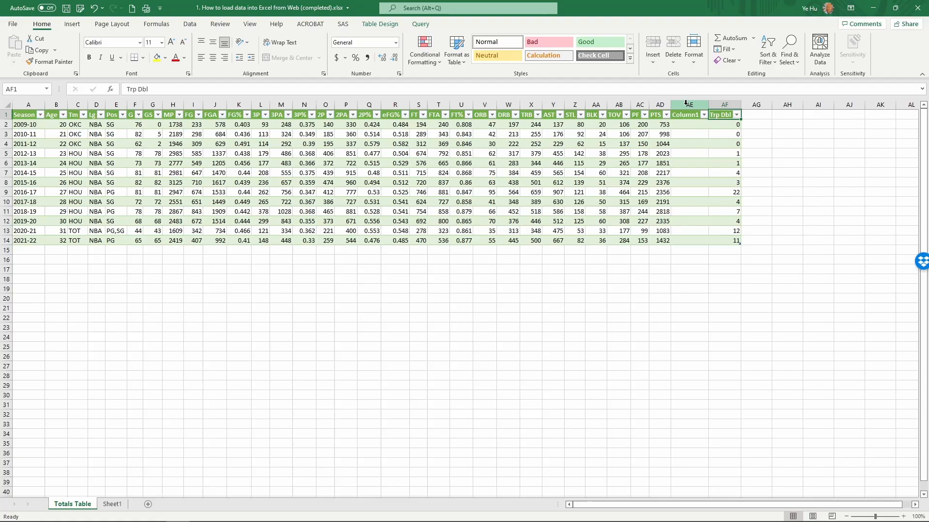
pyautogui.click(688, 105)
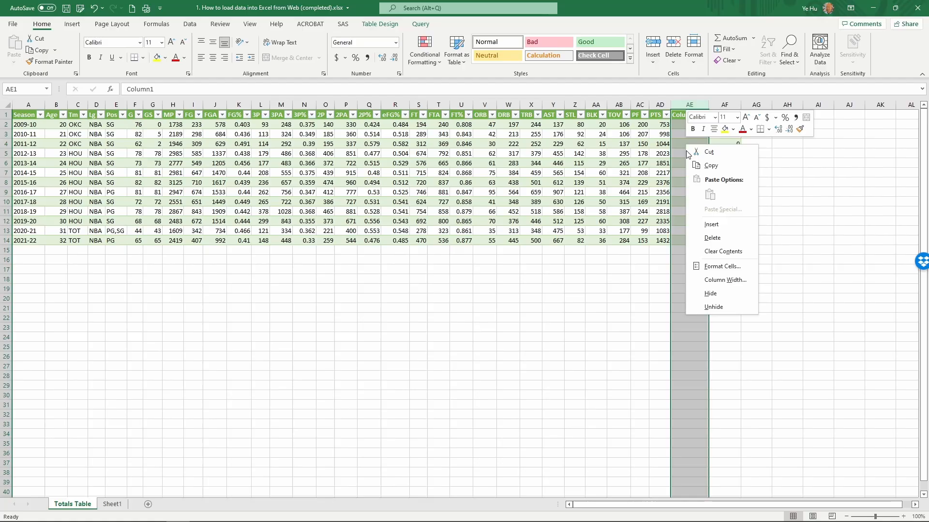
pyautogui.moveTo(712, 238)
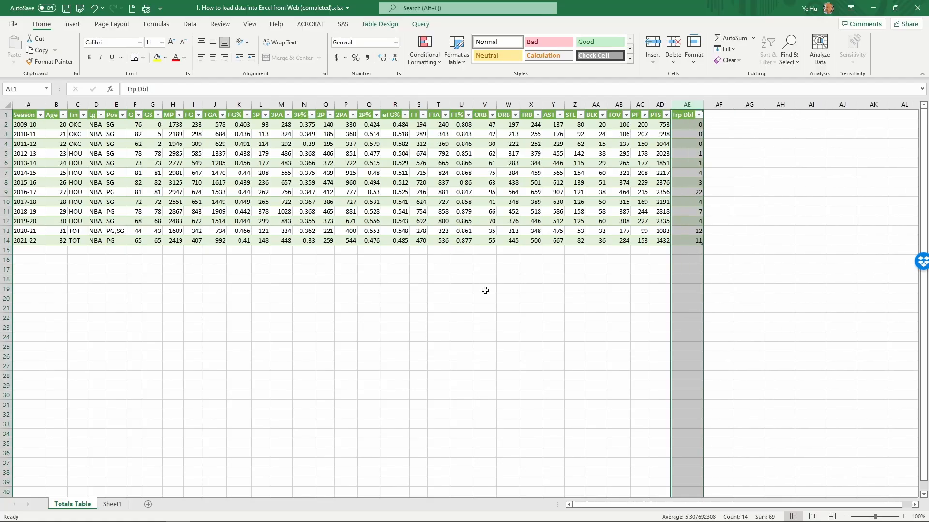
pyautogui.moveTo(208, 251)
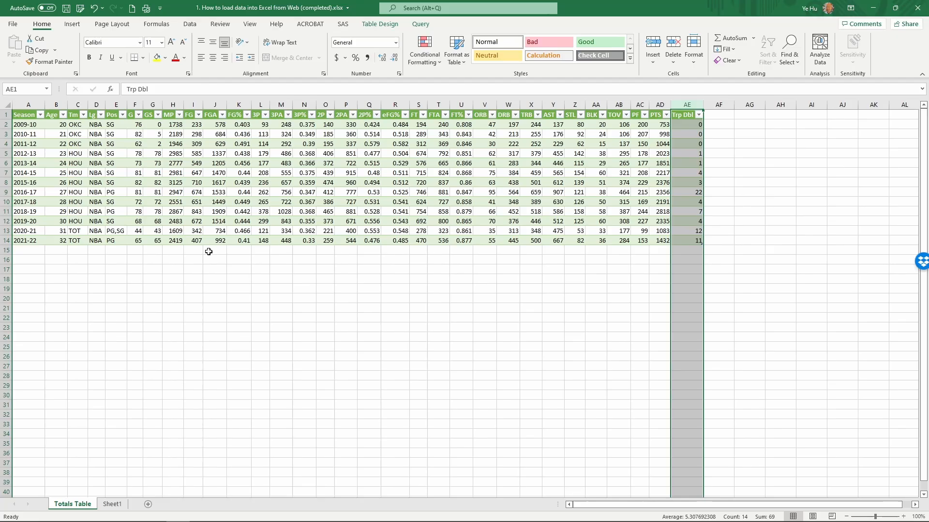
pyautogui.click(215, 230)
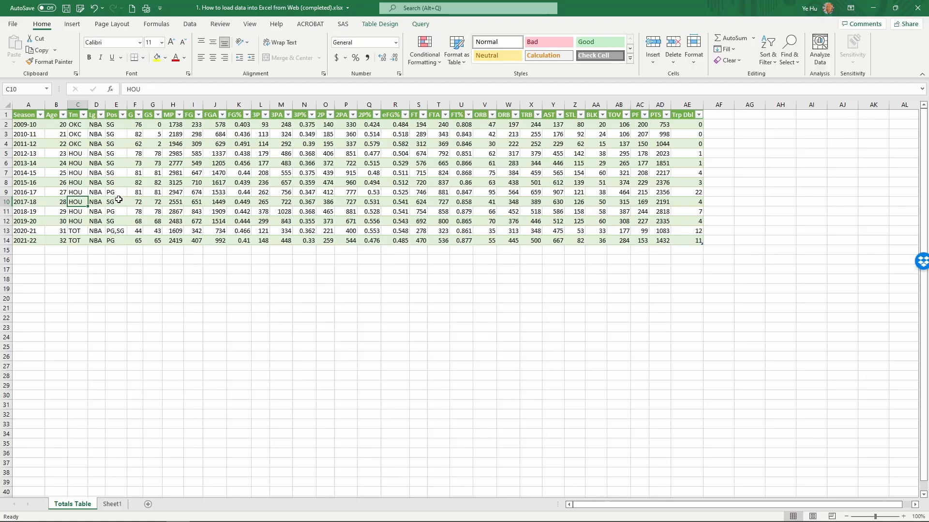
pyautogui.moveTo(193, 162)
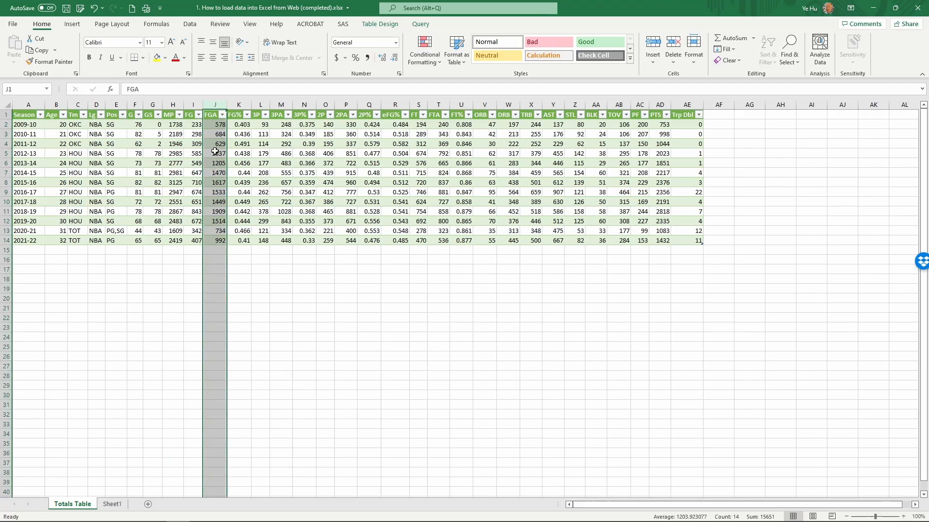
pyautogui.click(211, 114)
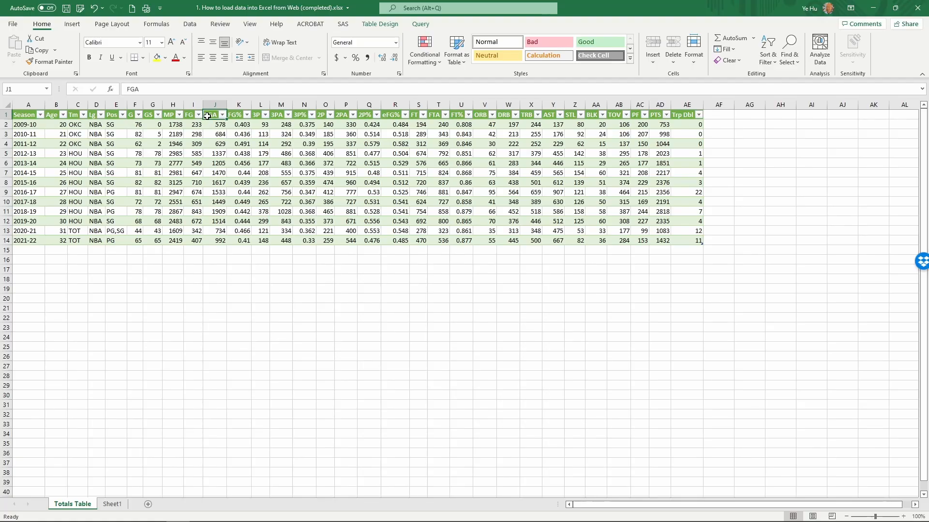
pyautogui.click(215, 124)
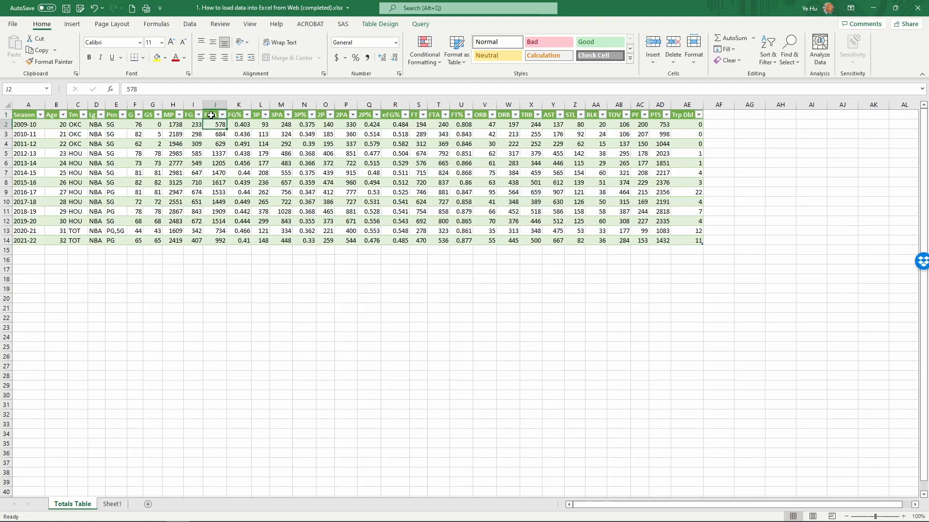
pyautogui.moveTo(215, 124); pyautogui.dragTo(215, 232)
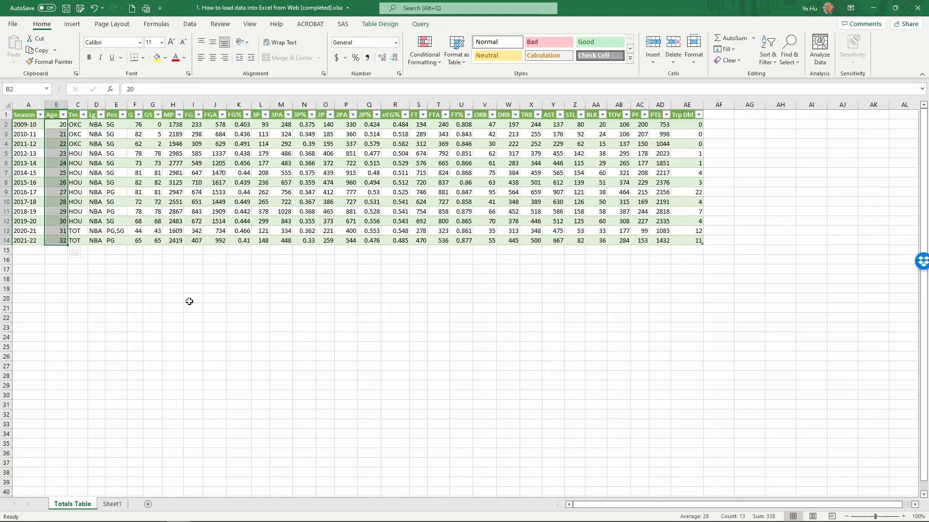
pyautogui.click(214, 269)
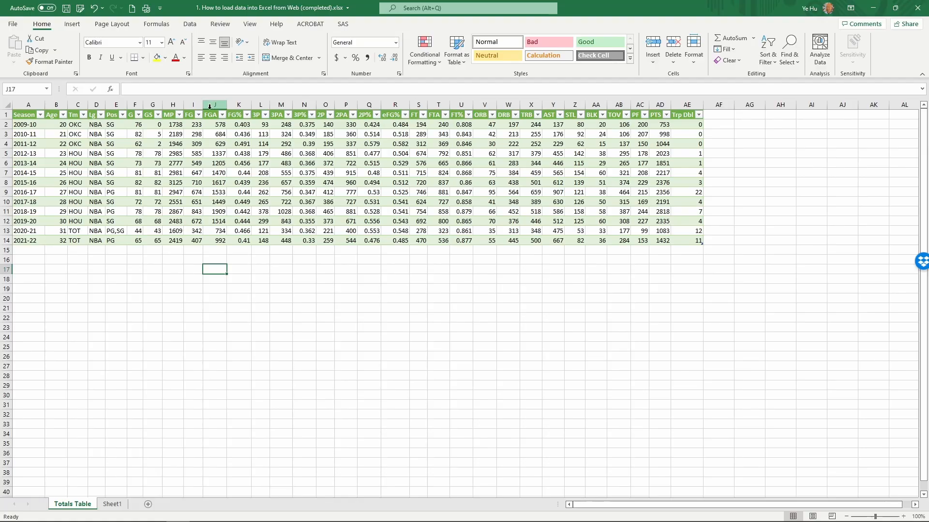
pyautogui.click(214, 114)
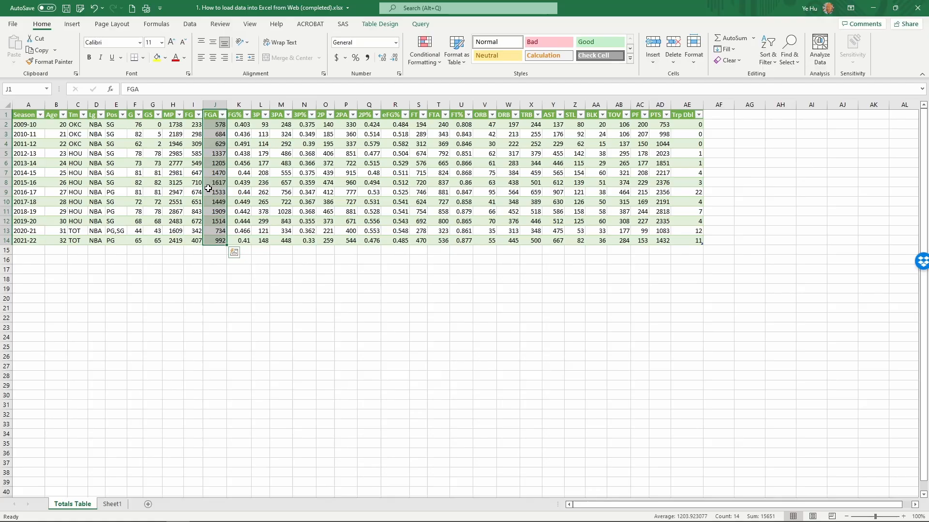
pyautogui.click(72, 24)
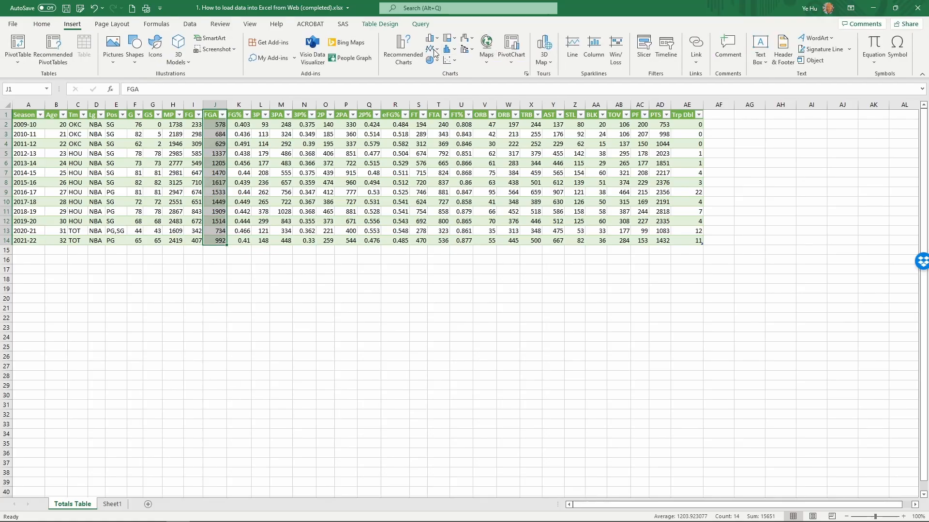
pyautogui.moveTo(450, 35)
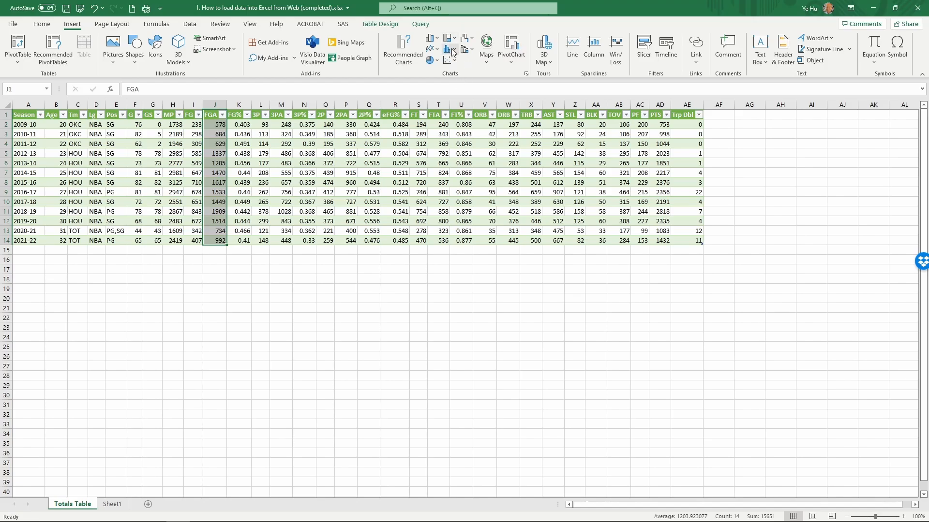
pyautogui.moveTo(432, 48)
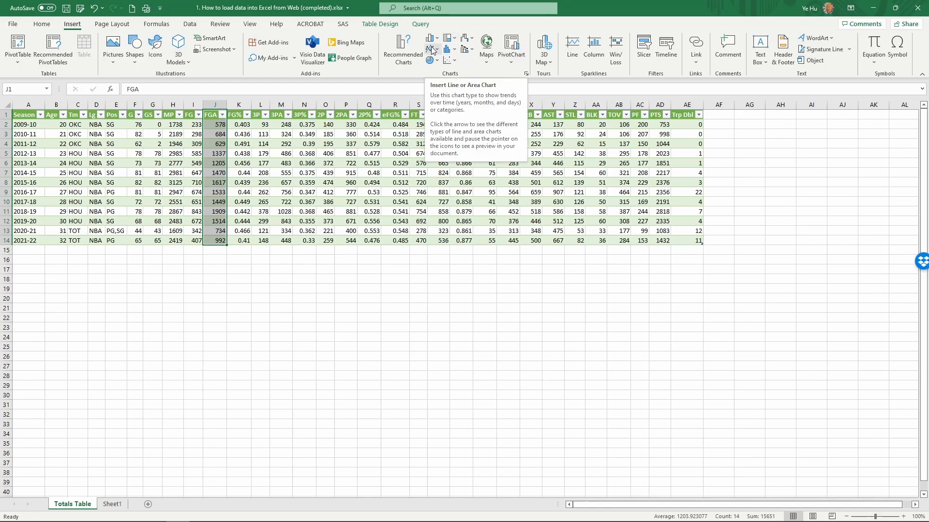
# Insert a 2-D line chart of the FGA column across the 13 seasons
pyautogui.click(432, 49)
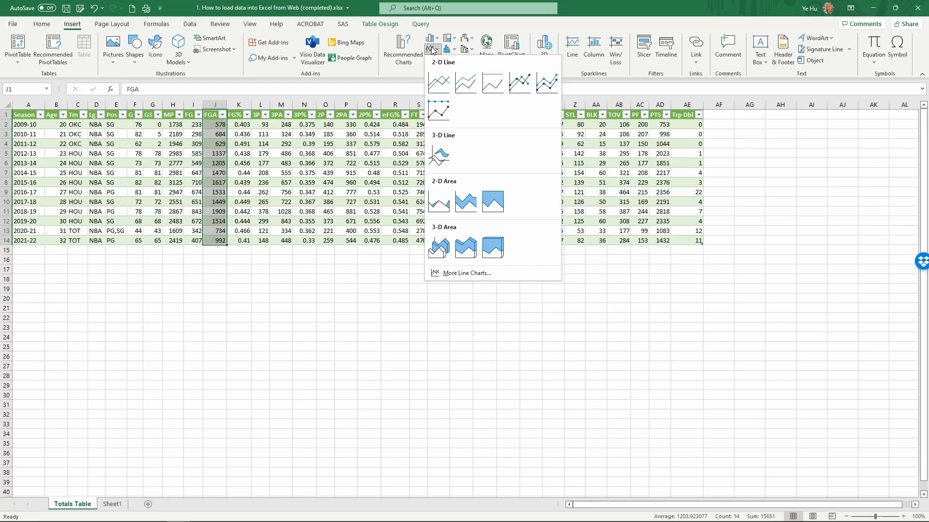
pyautogui.click(439, 83)
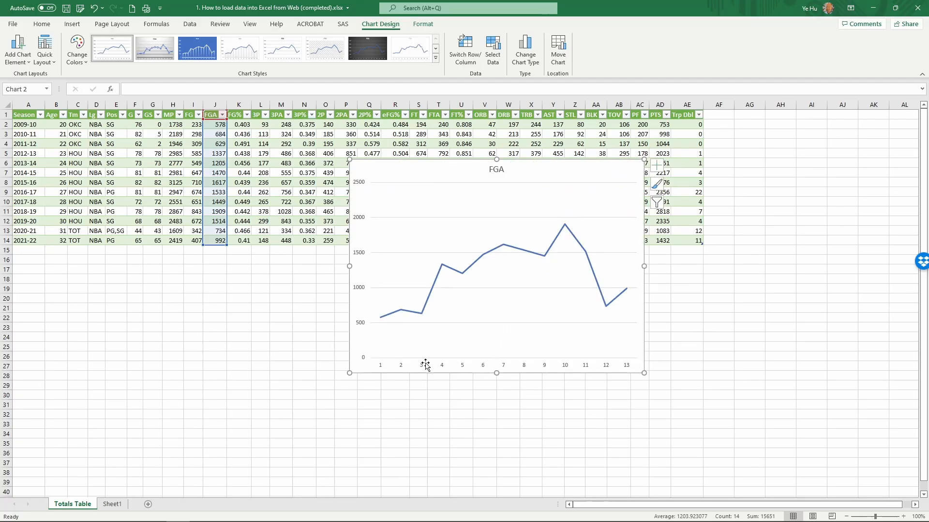
pyautogui.moveTo(421, 366)
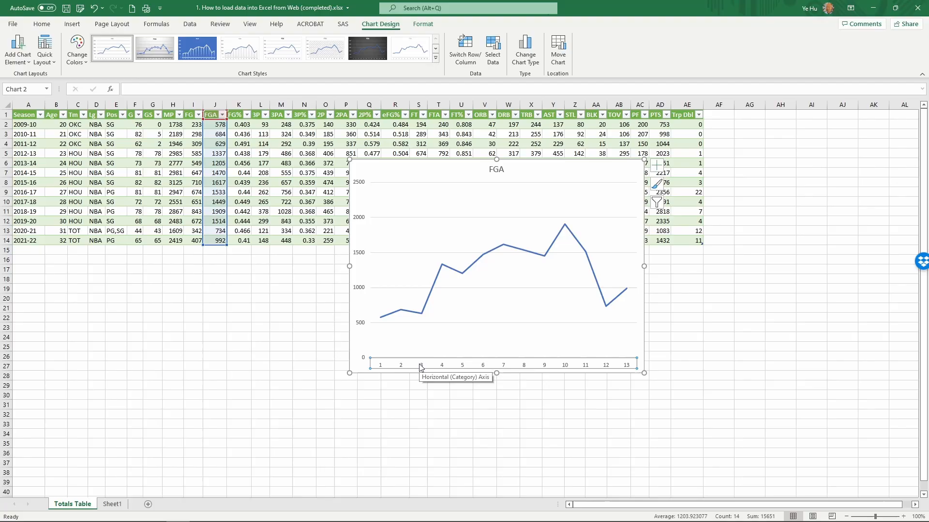
pyautogui.doubleClick(441, 365)
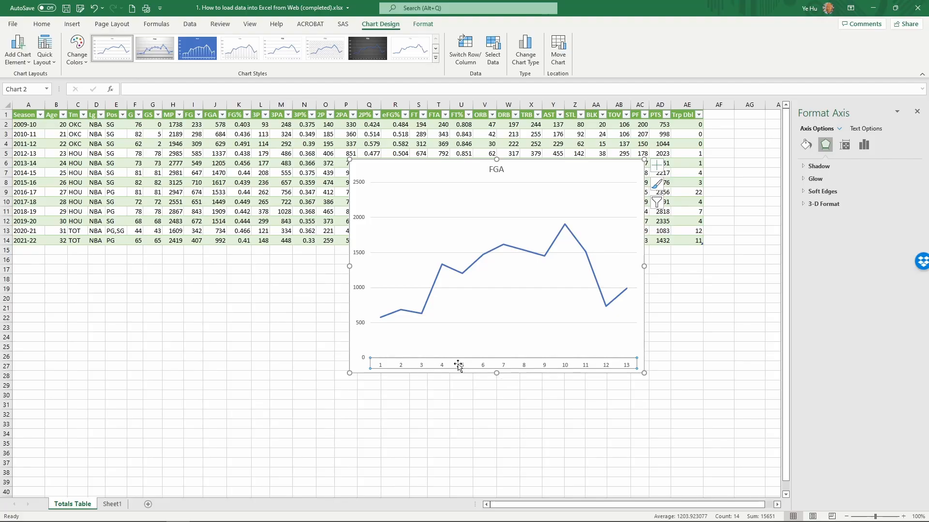
pyautogui.moveTo(543, 369)
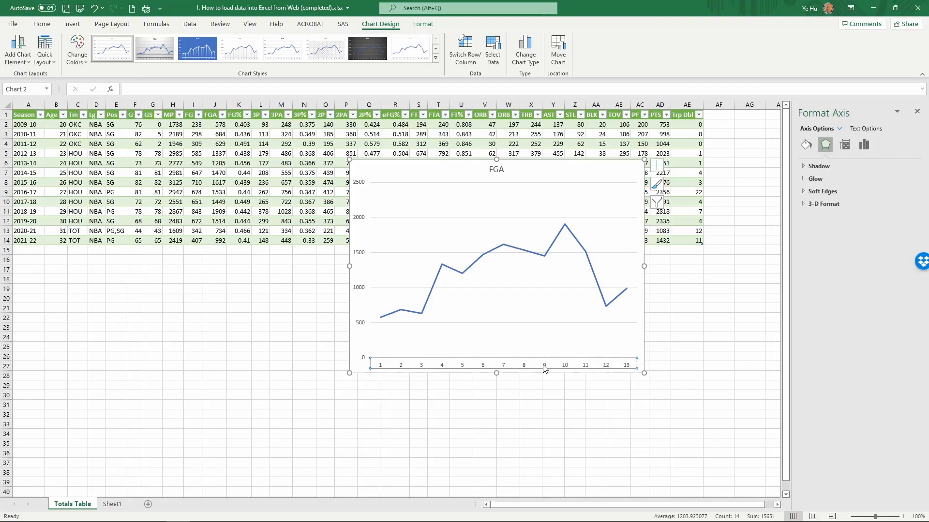
pyautogui.moveTo(629, 369)
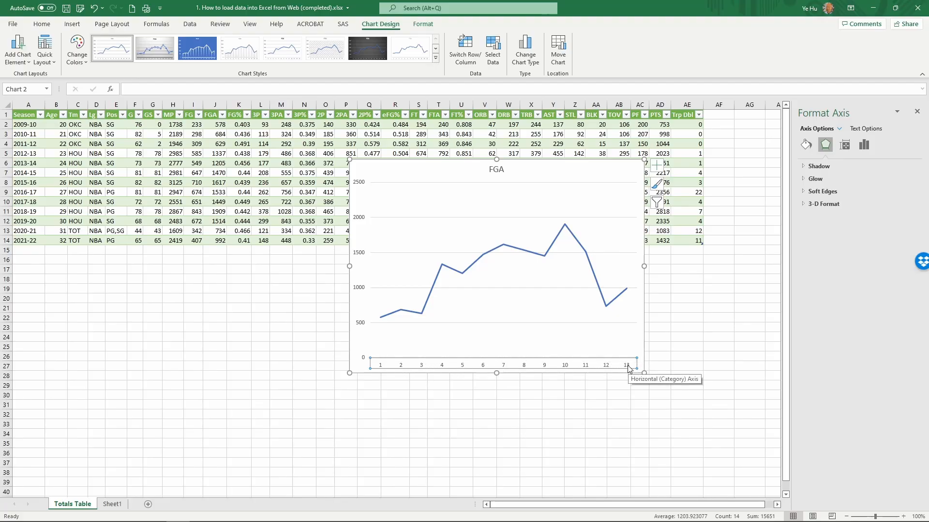
pyautogui.moveTo(395, 366)
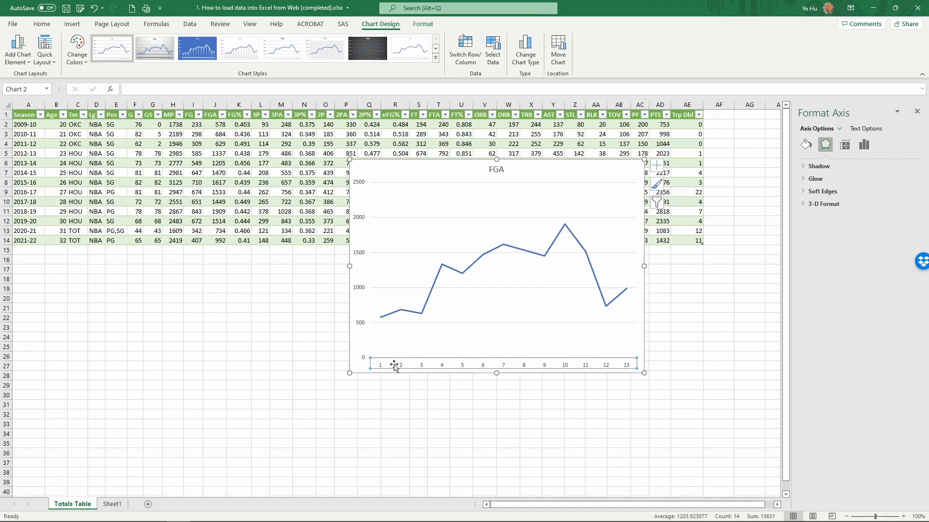
pyautogui.moveTo(444, 370)
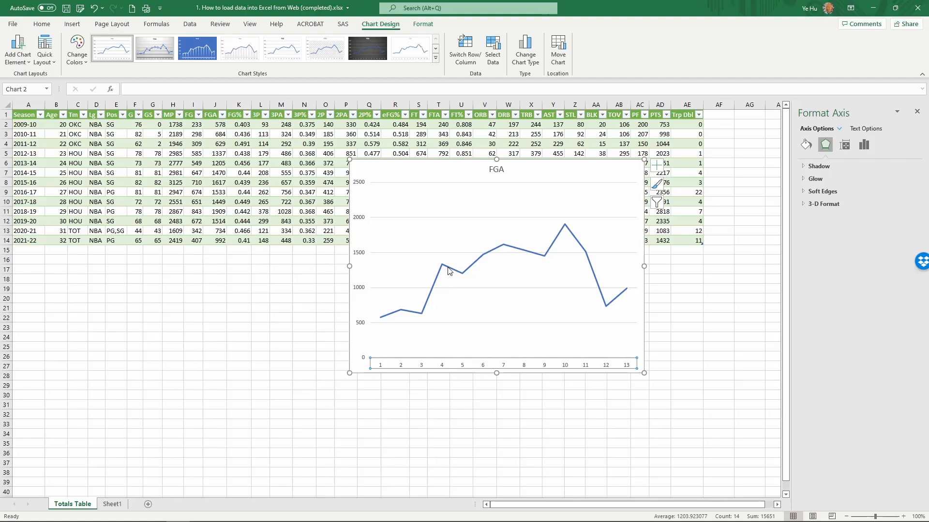
# Reach the horizontal axis label range via Select Data on the FGA line
pyautogui.rightClick(451, 266)
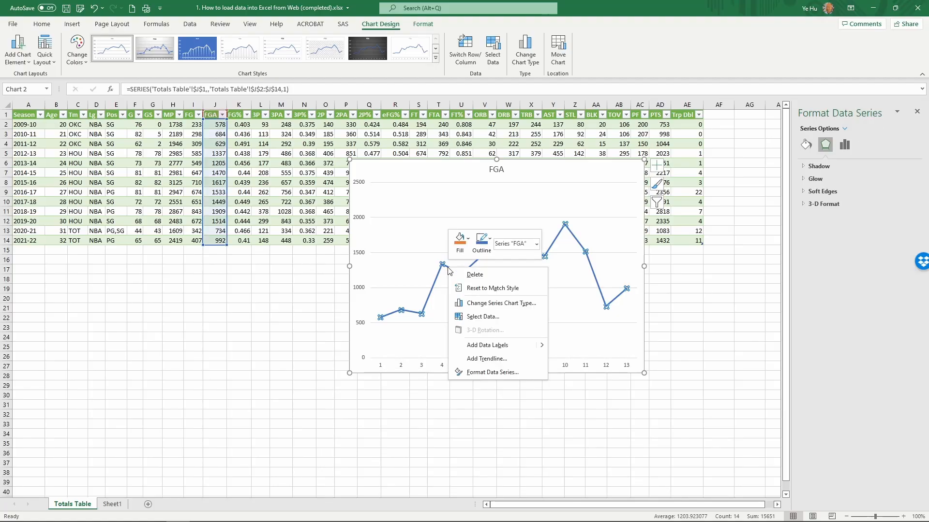
pyautogui.moveTo(474, 275)
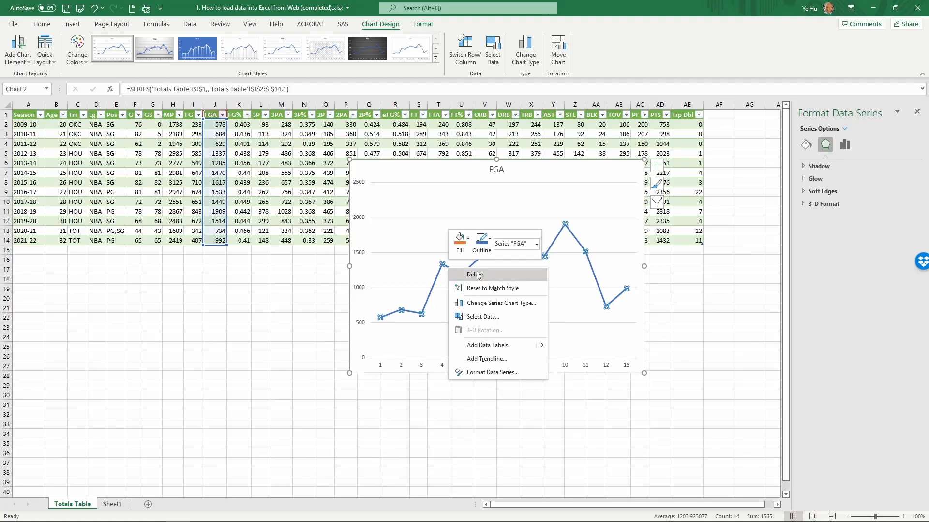
pyautogui.moveTo(482, 316)
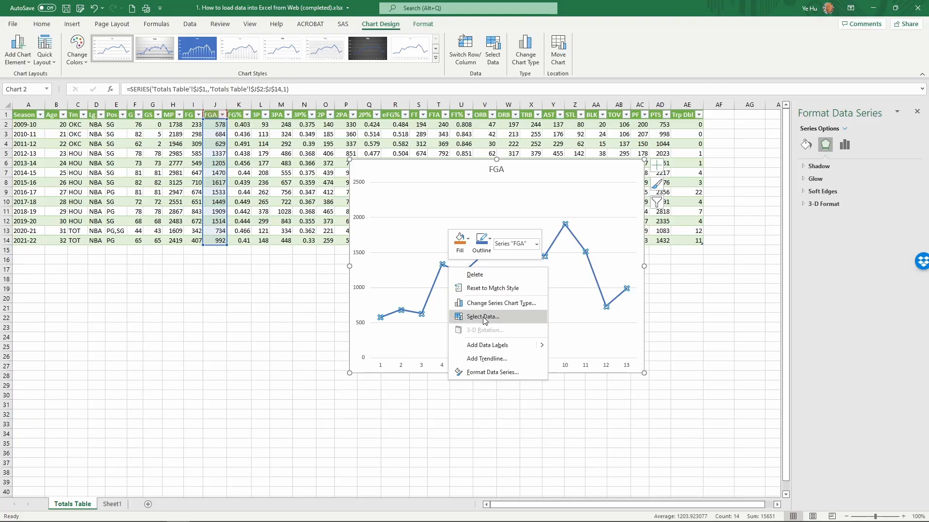
pyautogui.moveTo(501, 321)
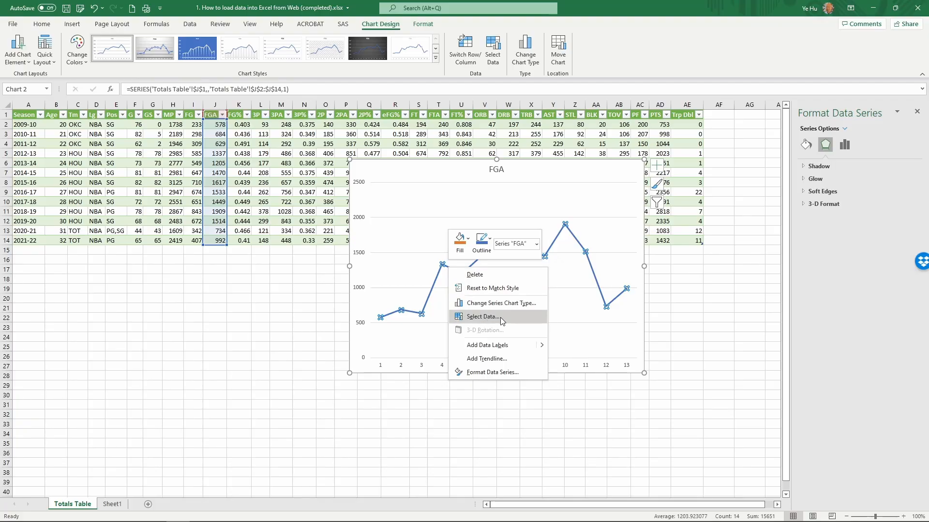
pyautogui.click(481, 316)
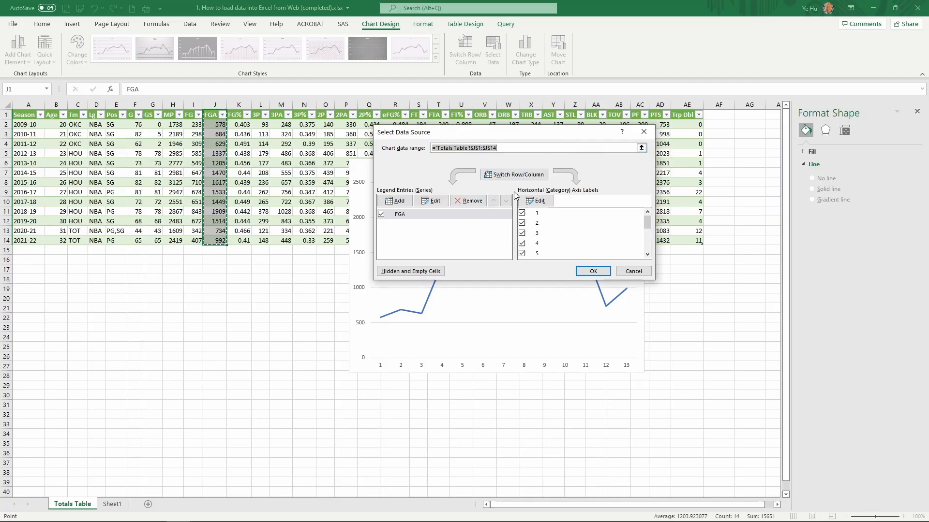
pyautogui.moveTo(565, 193)
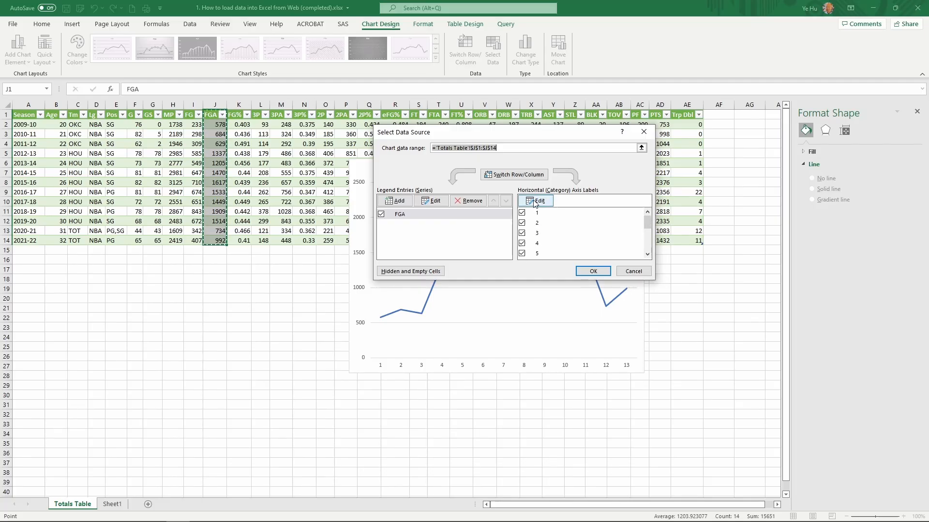
pyautogui.click(536, 200)
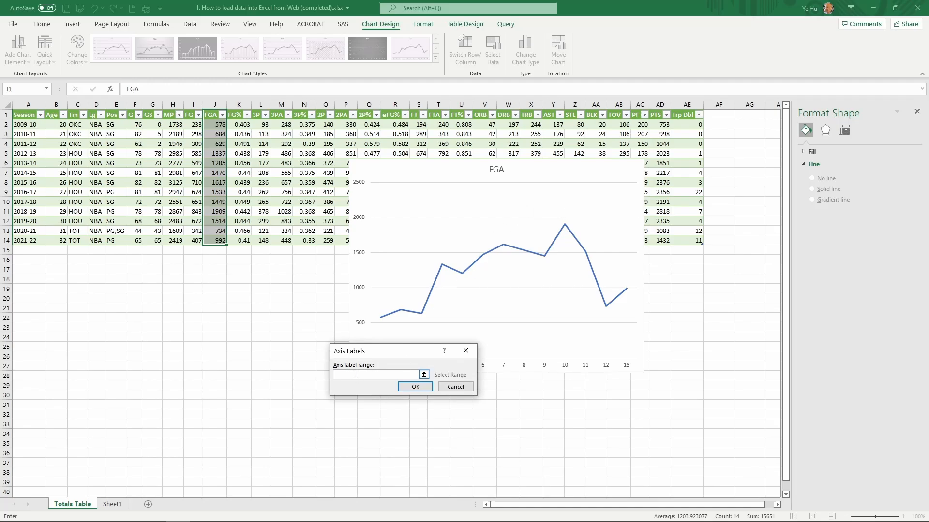
pyautogui.click(376, 374)
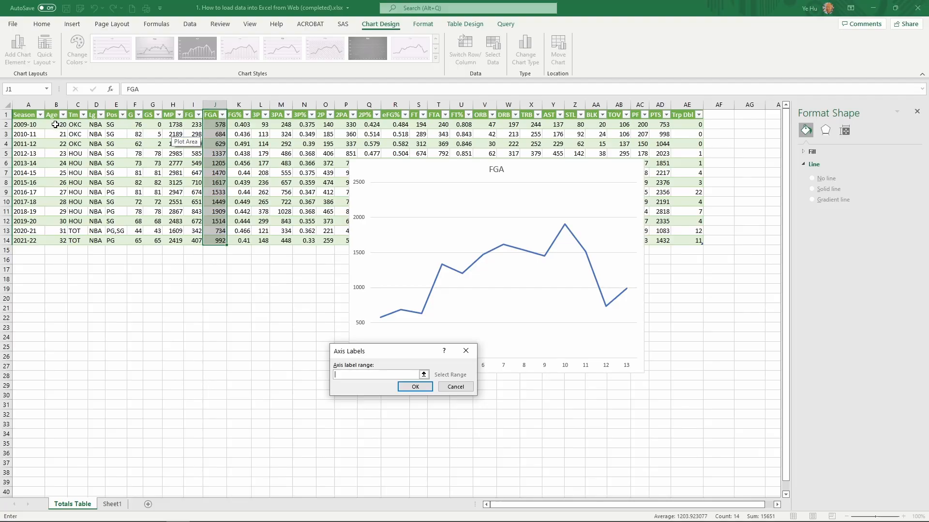
# Use the Age cells B2:B14 as axis labels so the axis reads 20 to 32
pyautogui.moveTo(56, 124); pyautogui.dragTo(56, 192)
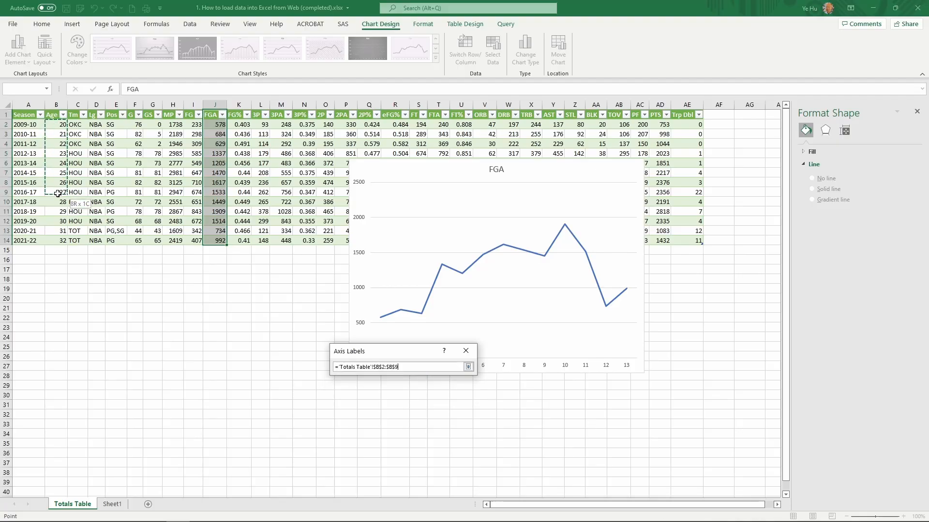
pyautogui.moveTo(56, 192); pyautogui.dragTo(55, 241)
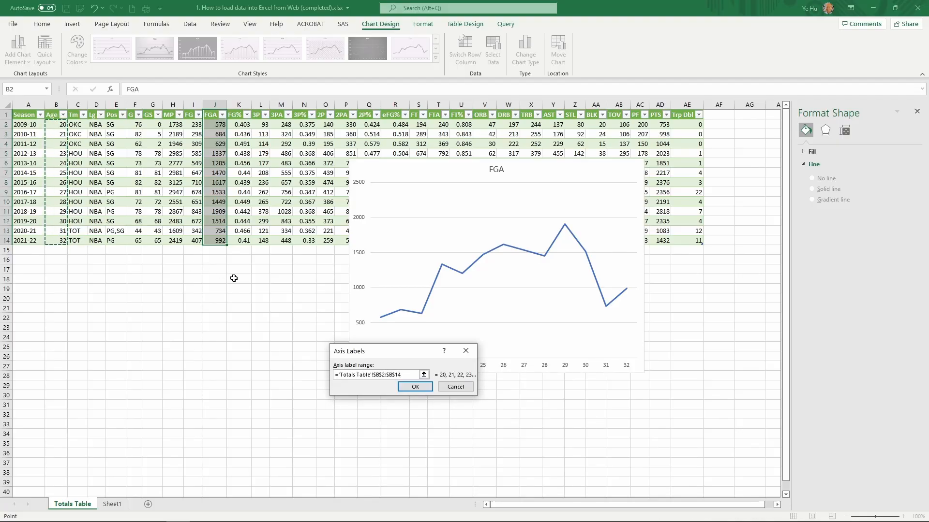
pyautogui.click(415, 387)
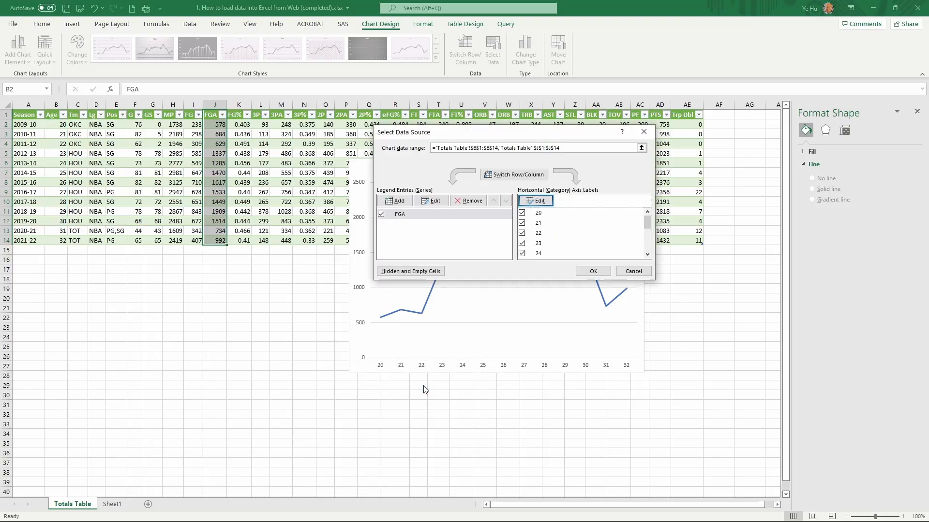
pyautogui.click(592, 271)
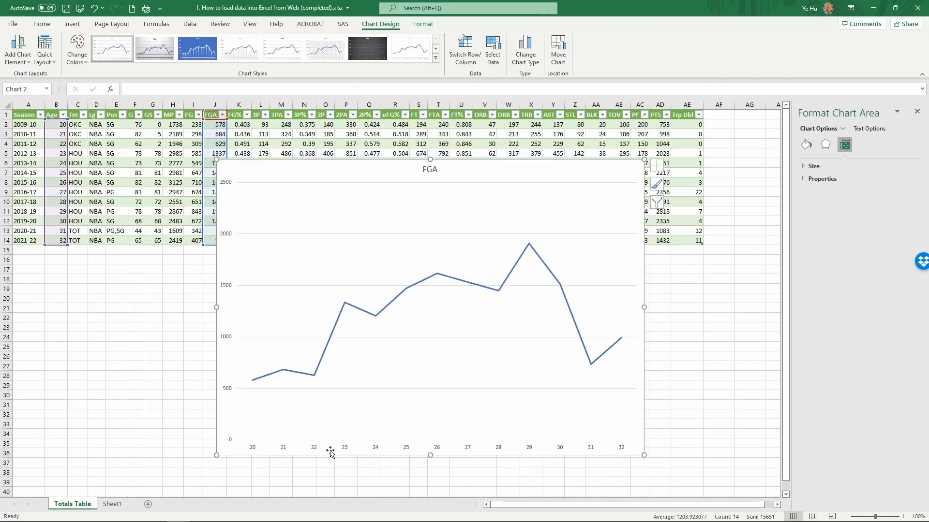
pyautogui.moveTo(212, 437)
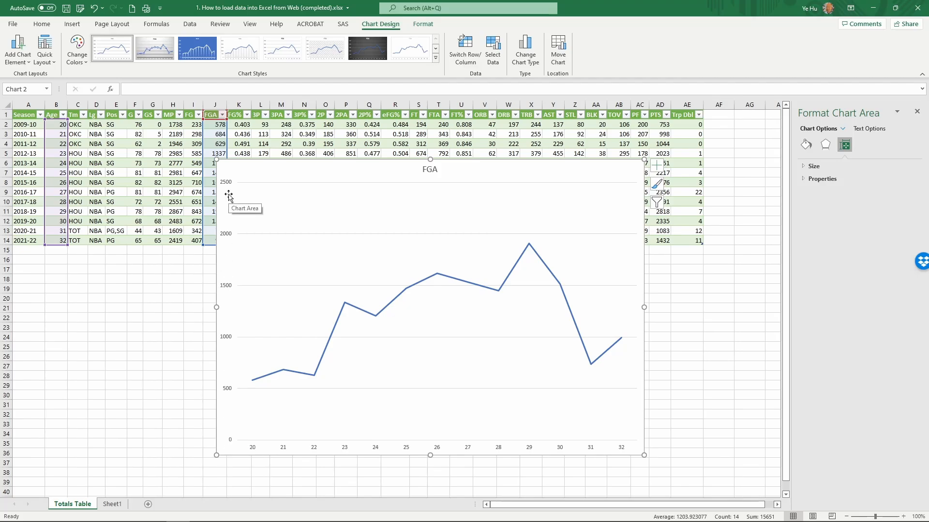
pyautogui.moveTo(405, 449)
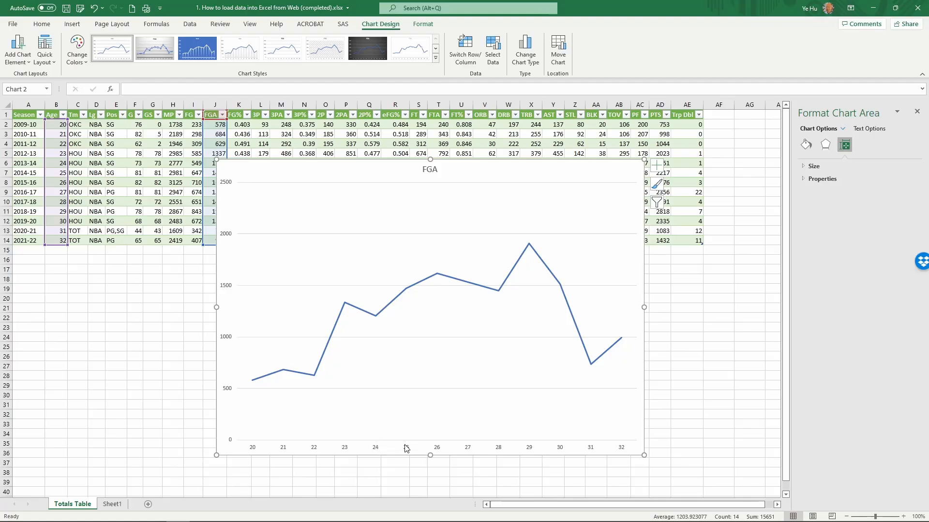
pyautogui.moveTo(320, 364)
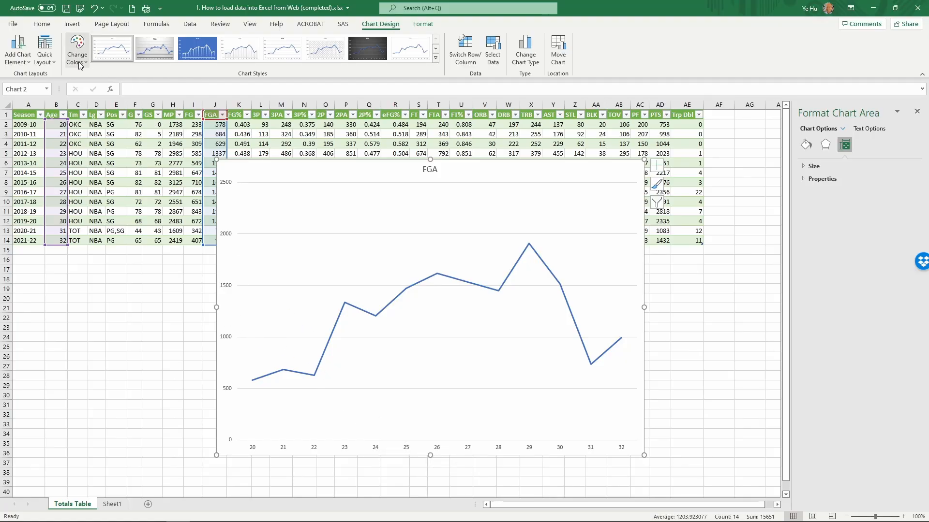
# Apply a Quick Layout that adds axis title placeholders and an FGA legend
pyautogui.click(45, 49)
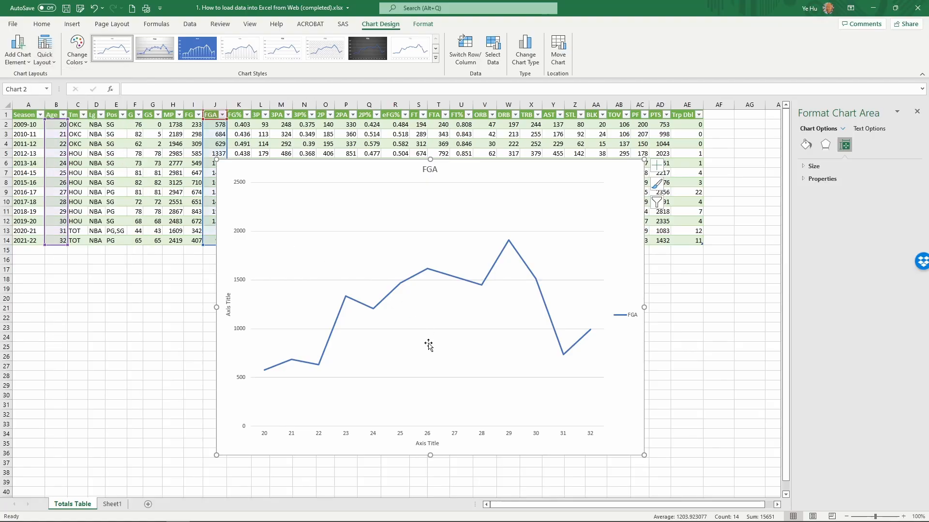
# Title the horizontal axis 'Age' and the vertical axis 'Field Goal Attemp (FGA)'
pyautogui.click(427, 443)
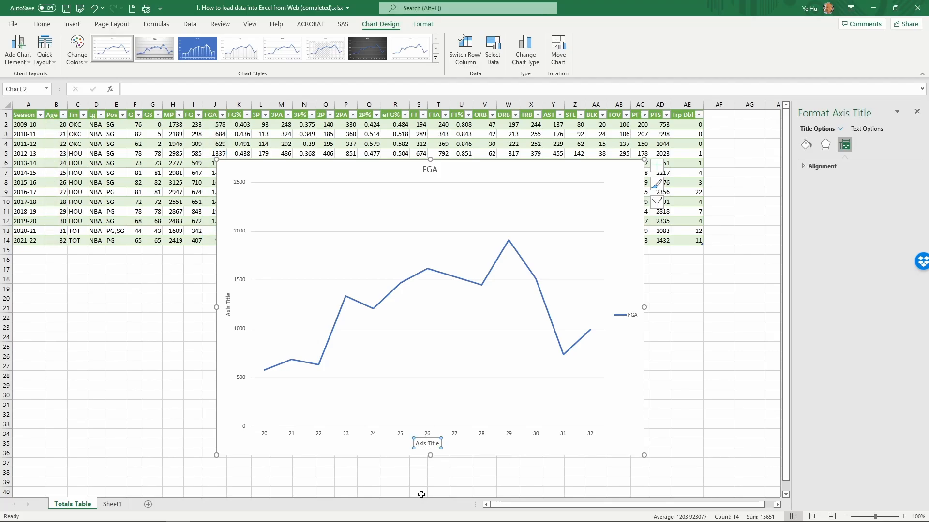
pyautogui.moveTo(427, 443)
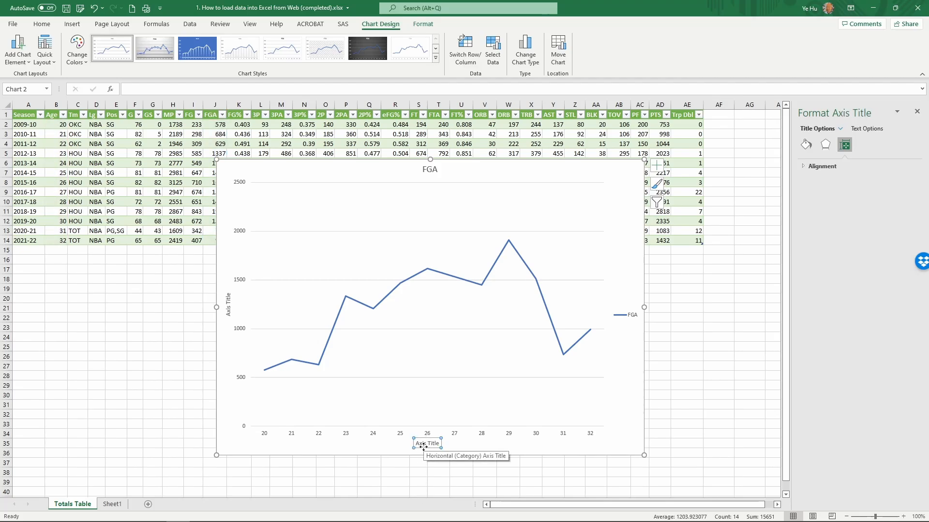
pyautogui.write('A')
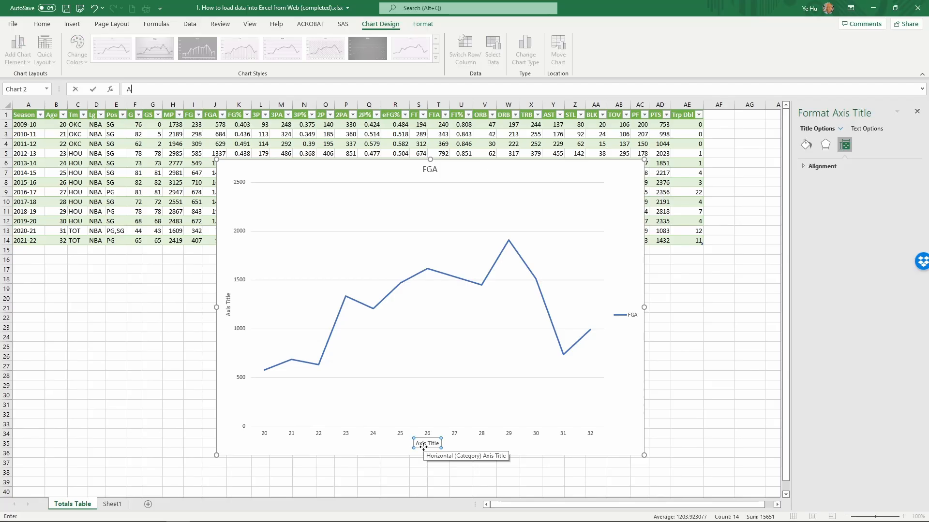
pyautogui.write('ge')
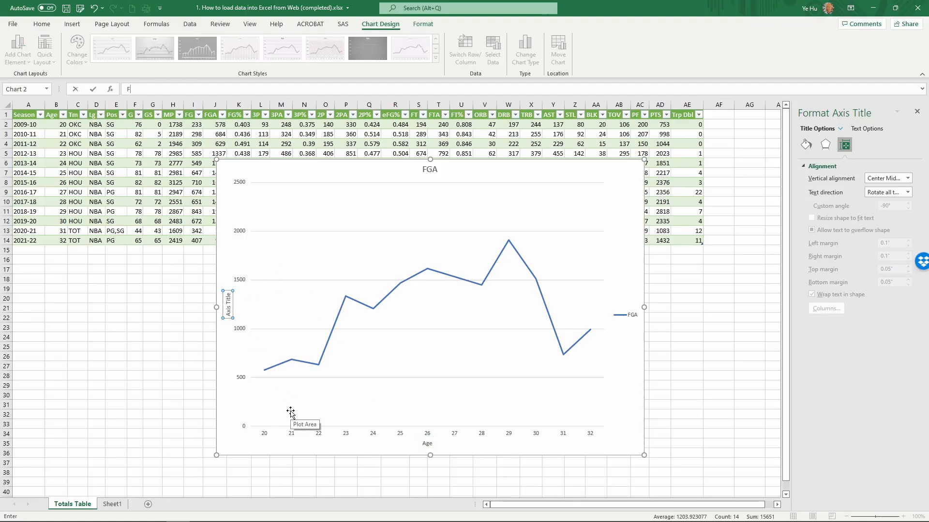
pyautogui.write('Field Gal Attemp (FGA')
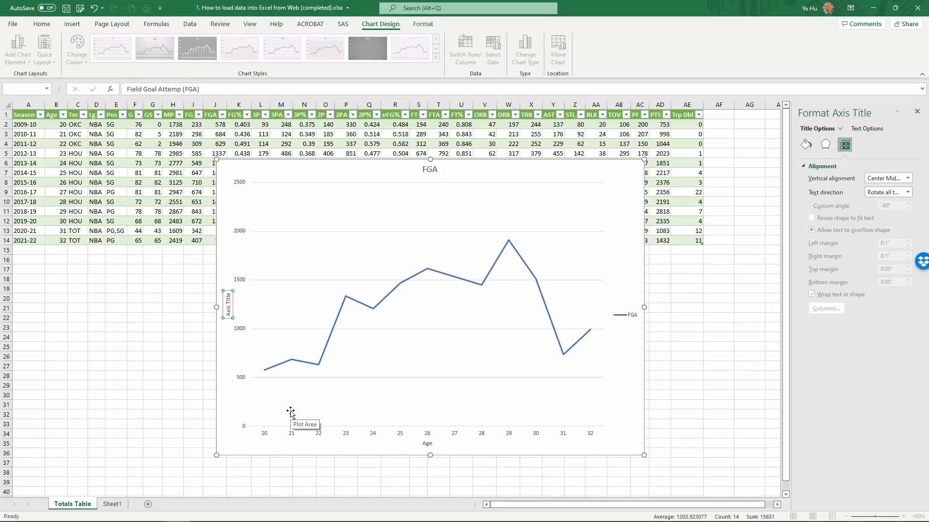
pyautogui.write('Field Goal Attemp (FGA)')
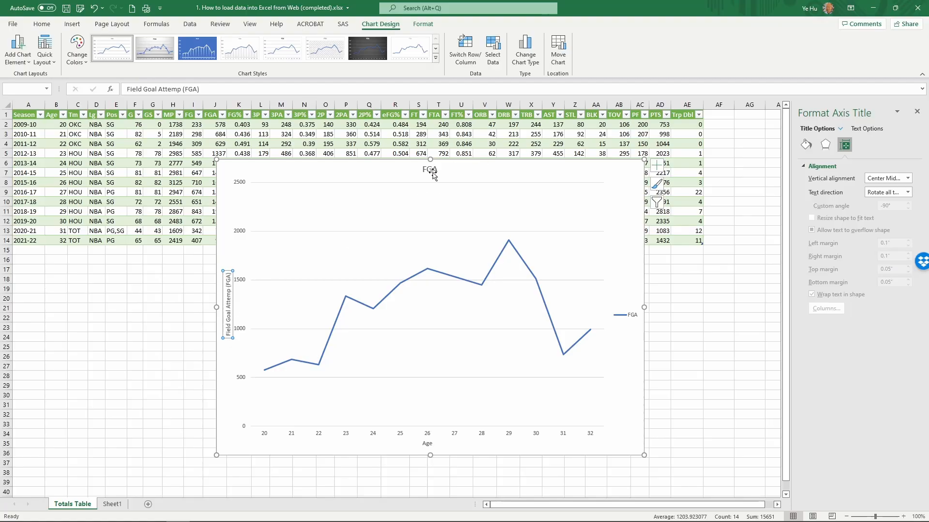
# Replace the chart title 'FGA' with 'Jame Harden FGA over Years'
pyautogui.click(429, 169)
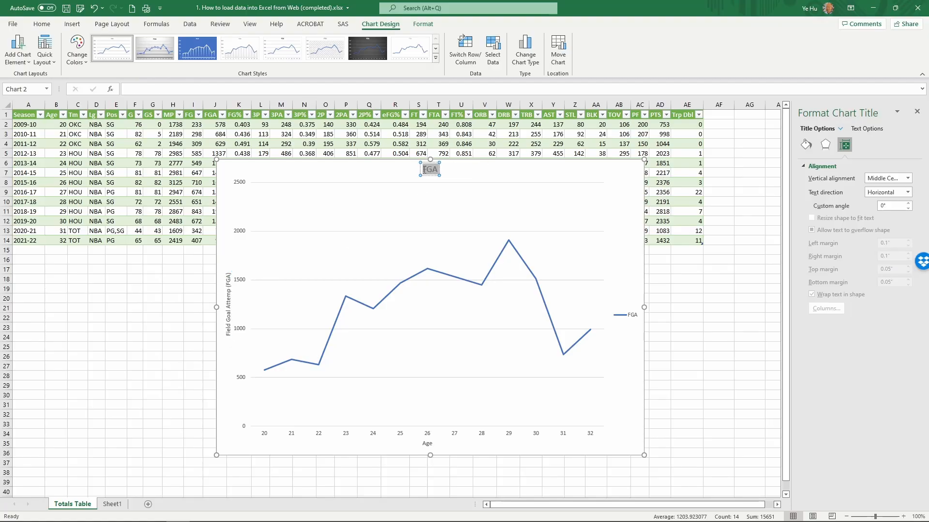
pyautogui.moveTo(457, 290)
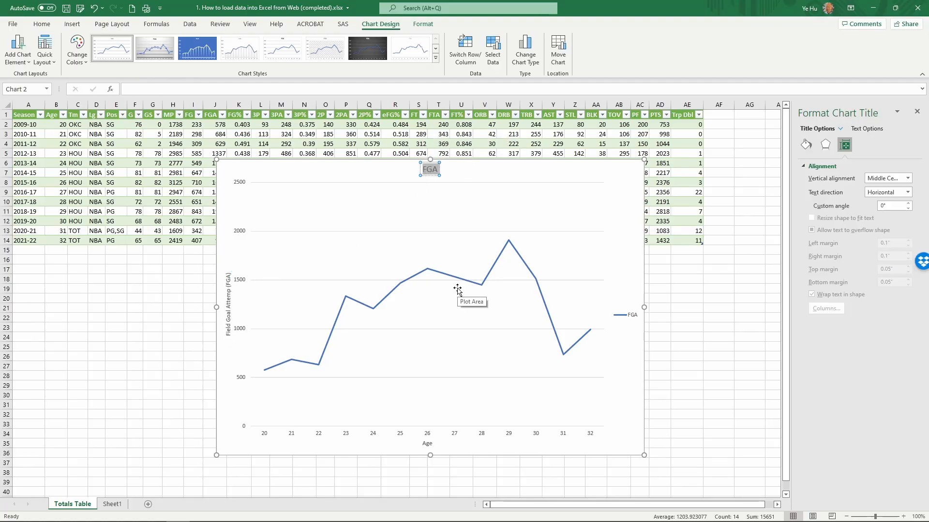
pyautogui.write('James')
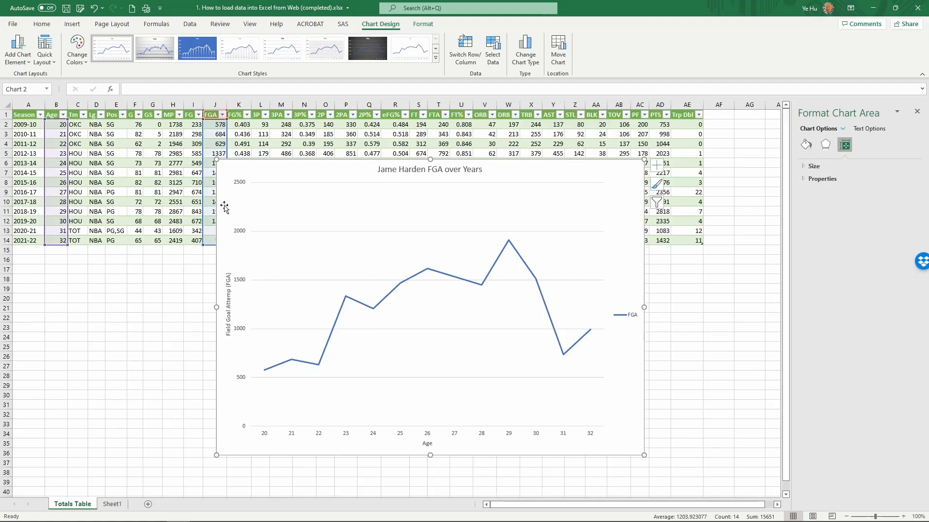
pyautogui.moveTo(348, 172)
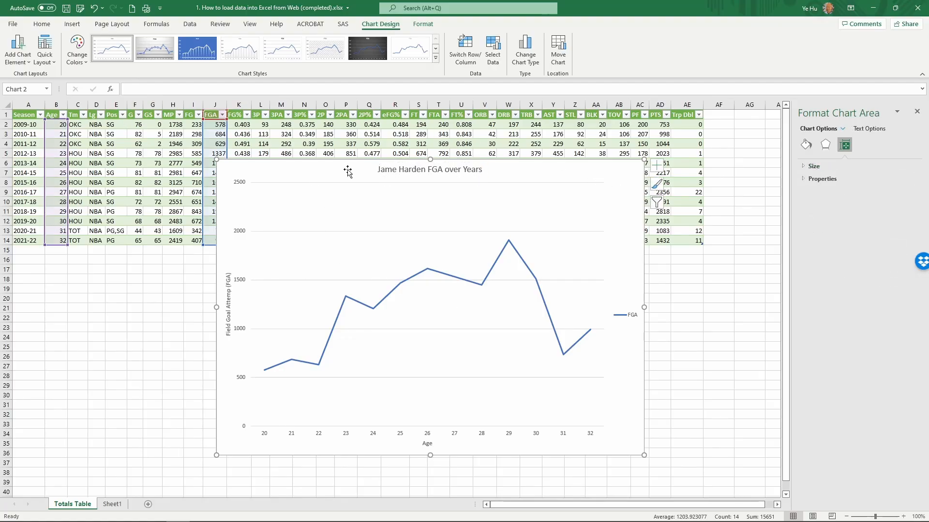
pyautogui.moveTo(339, 283)
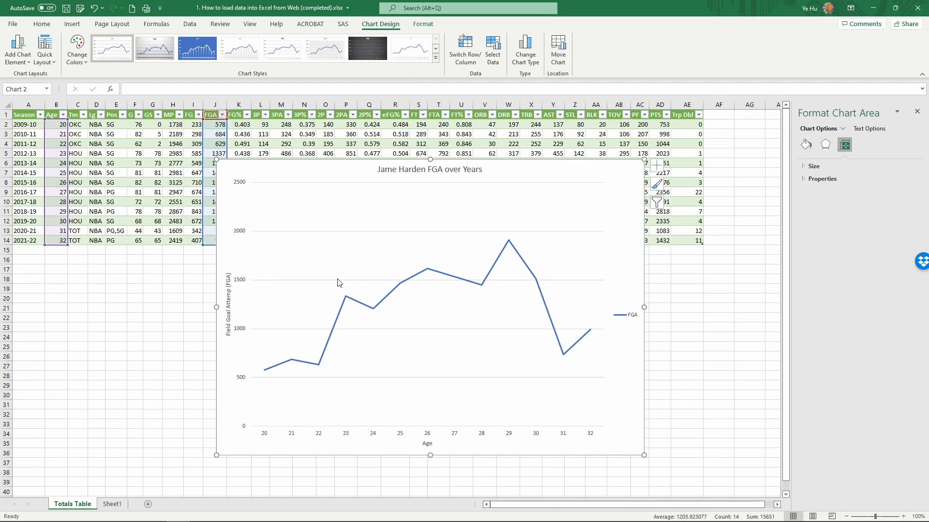
# Apply the dark Chart Style, giving bold white title text and a bottom legend
pyautogui.click(367, 48)
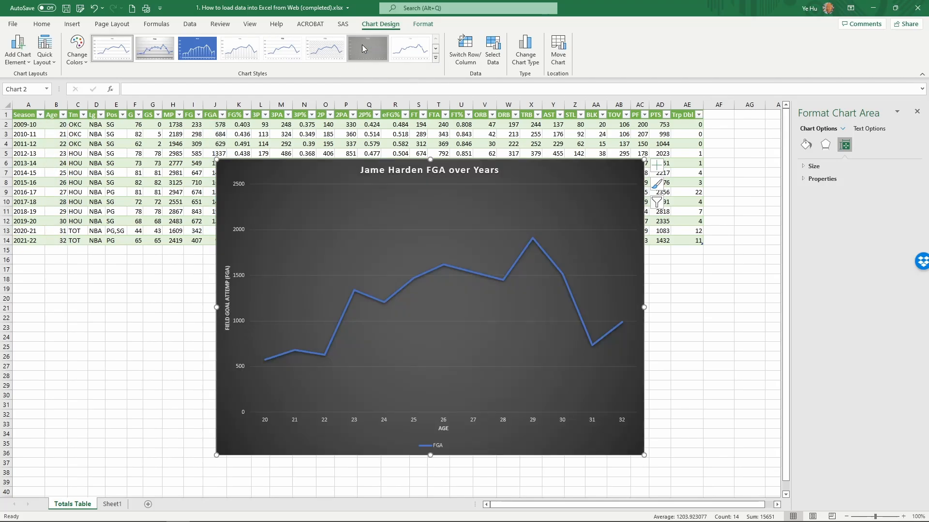
pyautogui.click(367, 48)
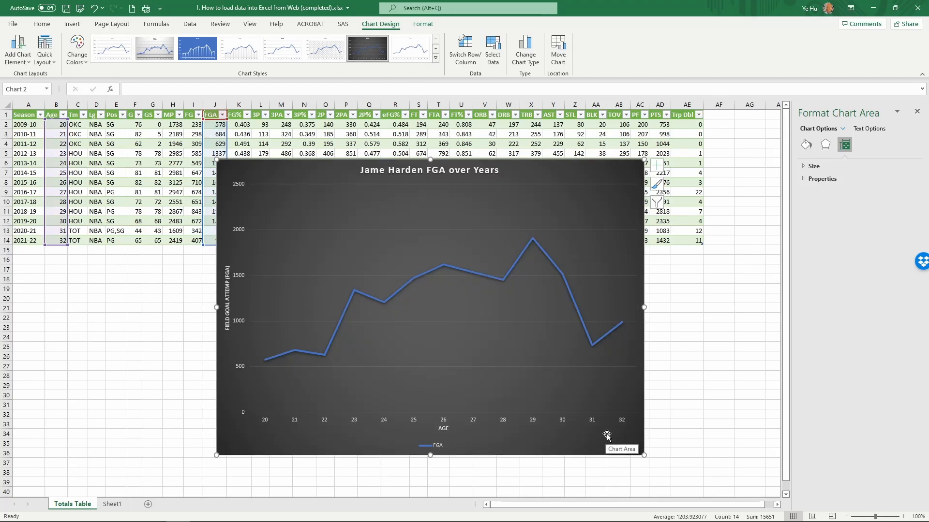
pyautogui.moveTo(269, 364)
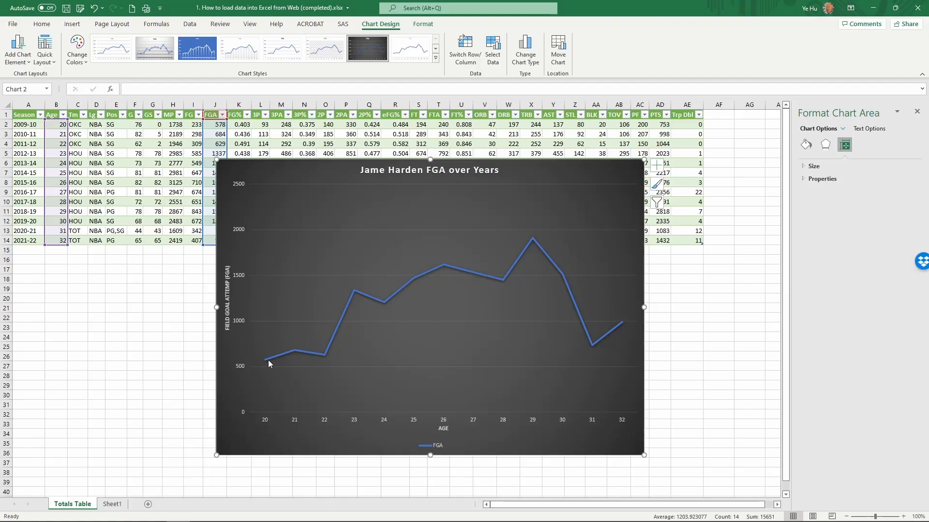
pyautogui.moveTo(517, 197)
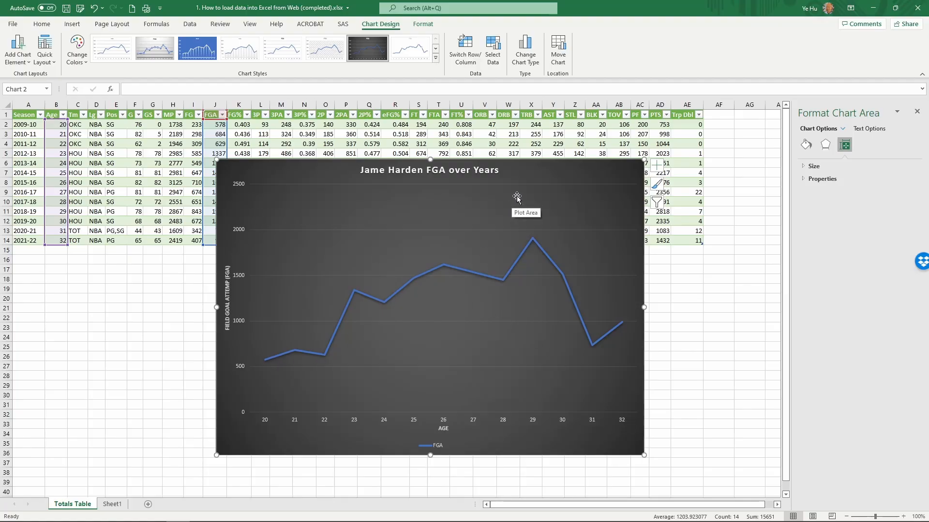
pyautogui.moveTo(358, 359)
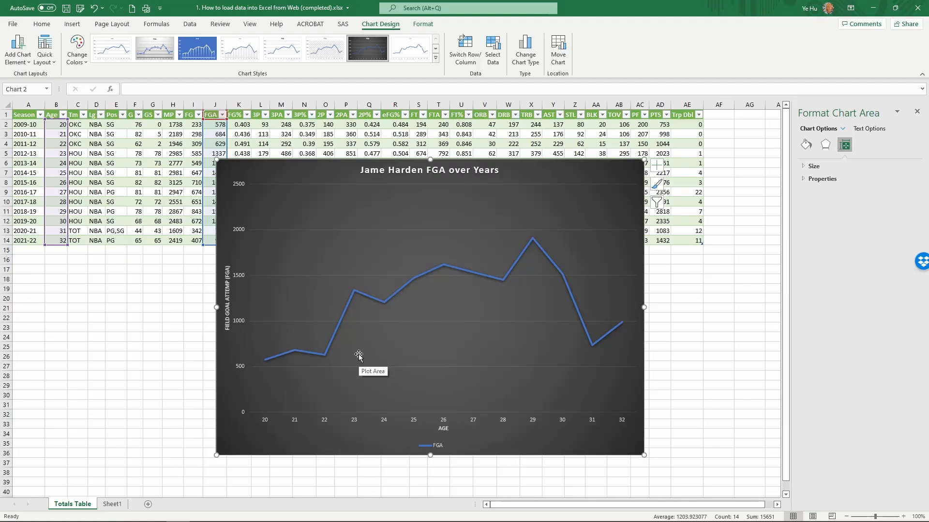
pyautogui.moveTo(264, 343)
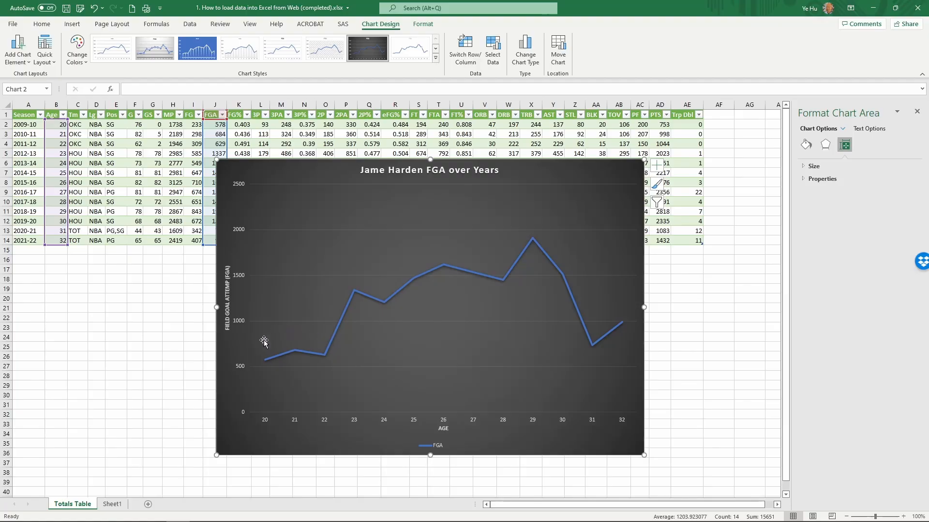
pyautogui.moveTo(348, 364)
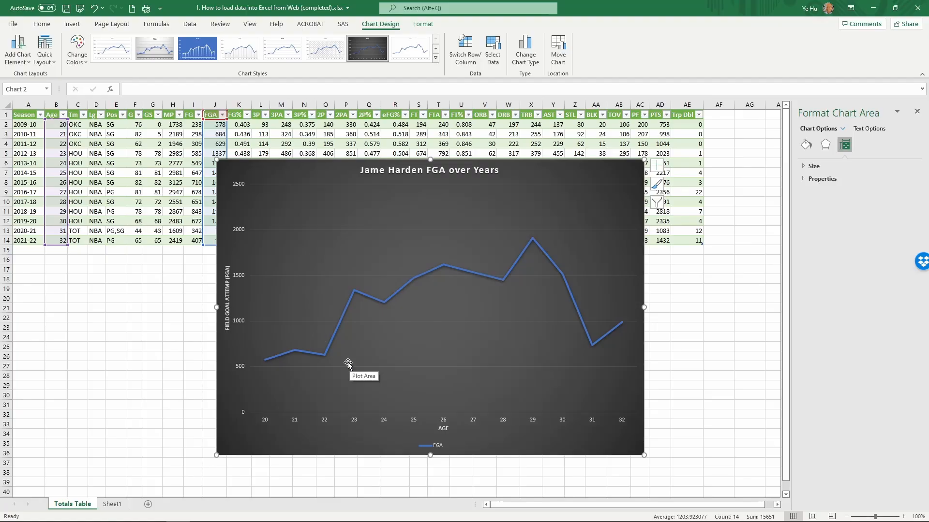
pyautogui.moveTo(337, 344)
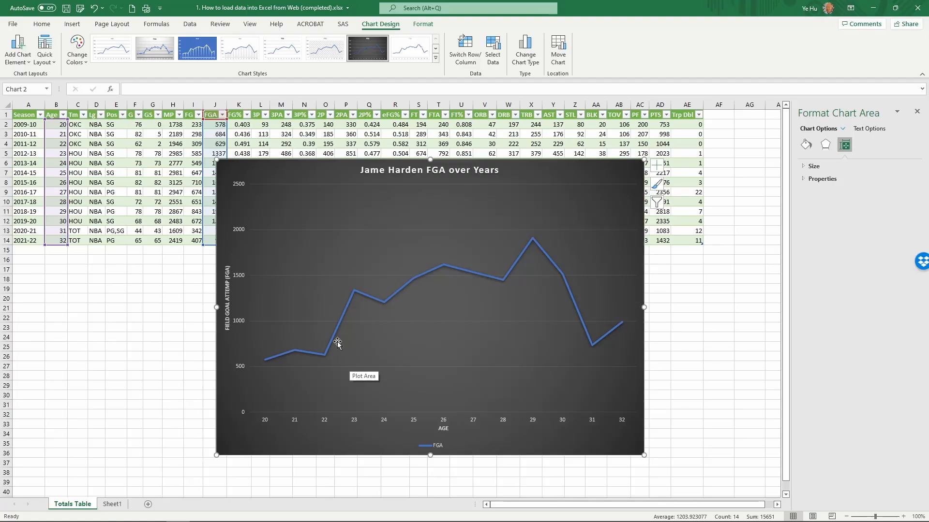
pyautogui.moveTo(320, 331)
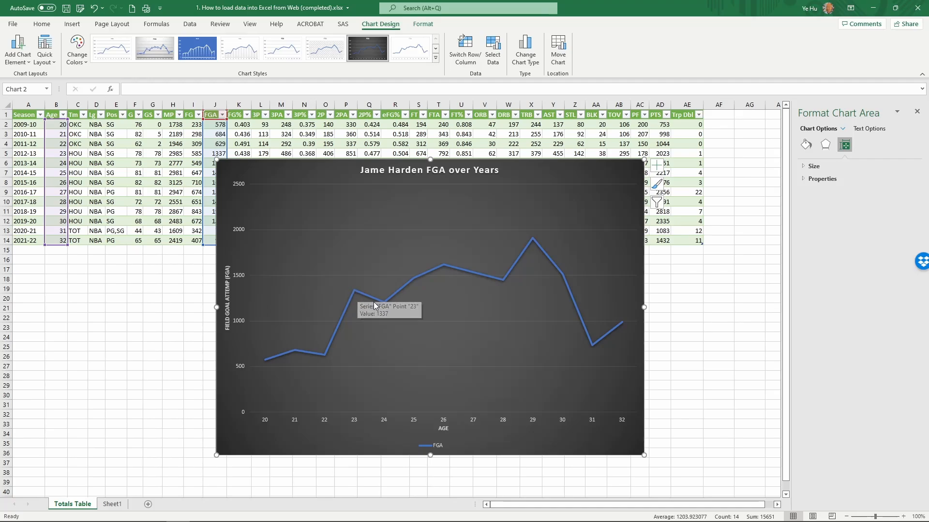
pyautogui.moveTo(454, 267)
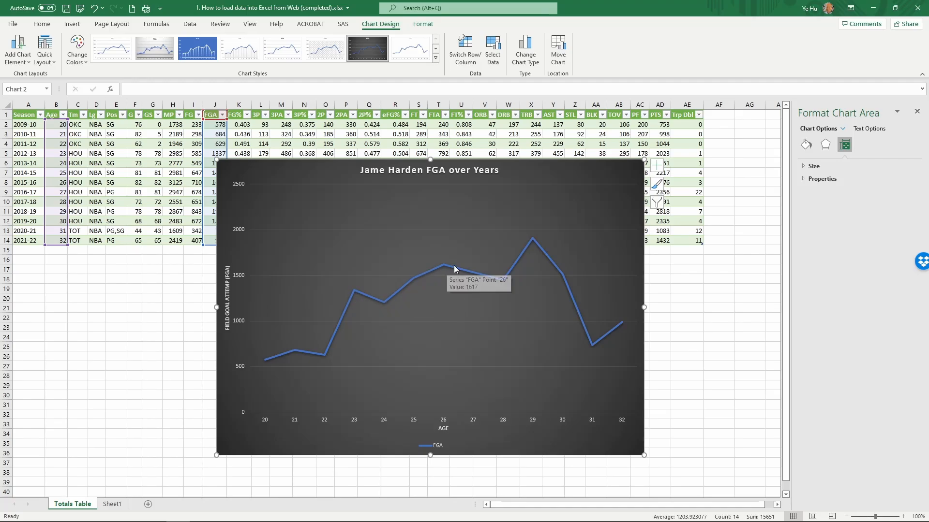
pyautogui.moveTo(530, 242)
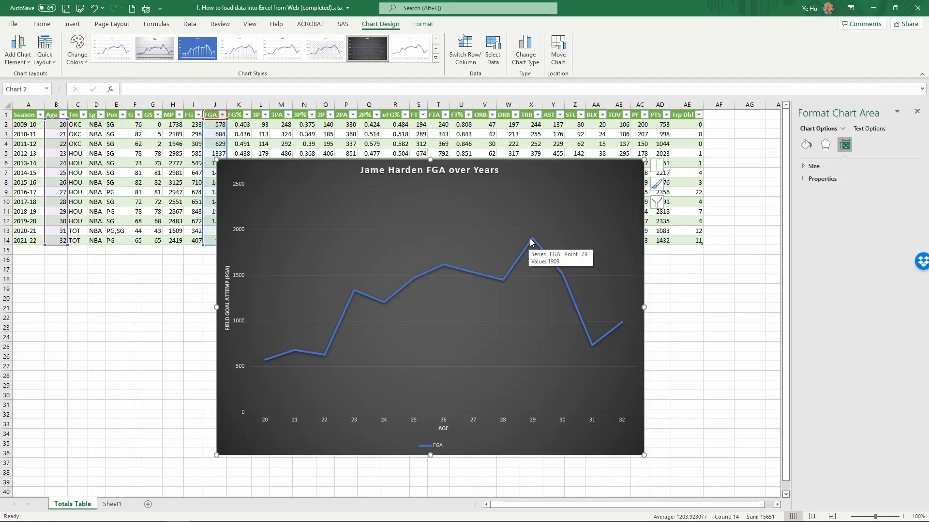
pyautogui.moveTo(564, 281)
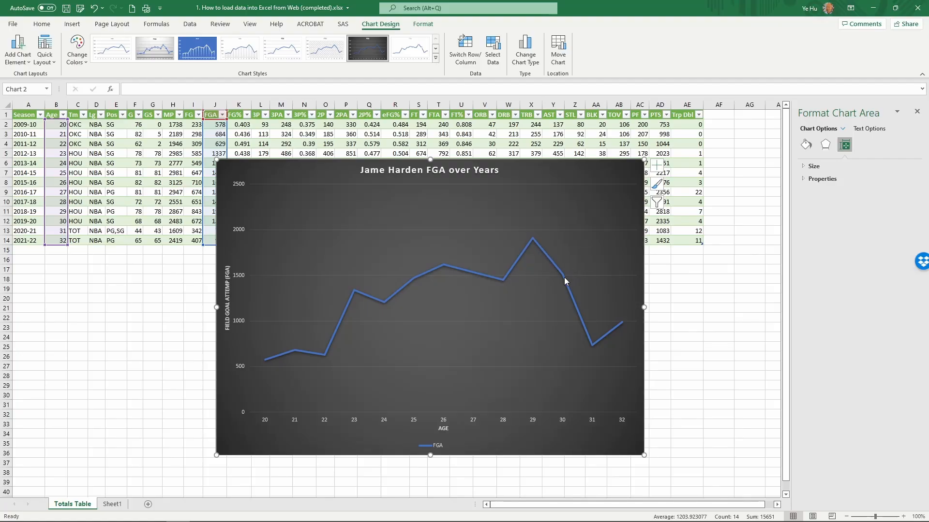
pyautogui.click(563, 279)
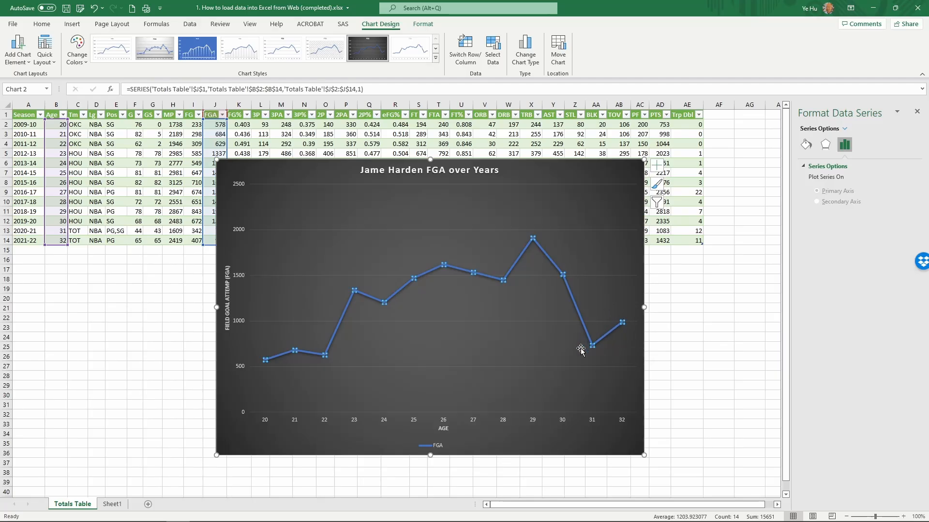
pyautogui.moveTo(581, 350)
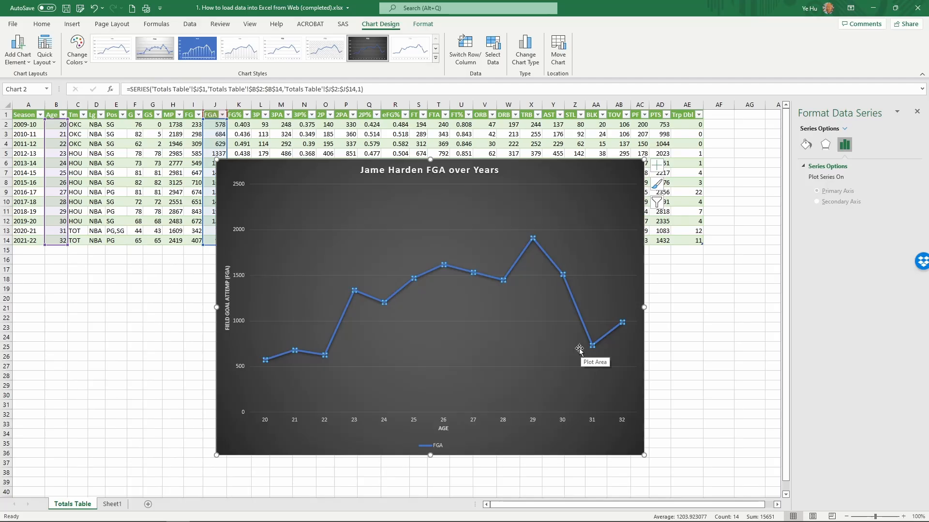
pyautogui.moveTo(618, 312)
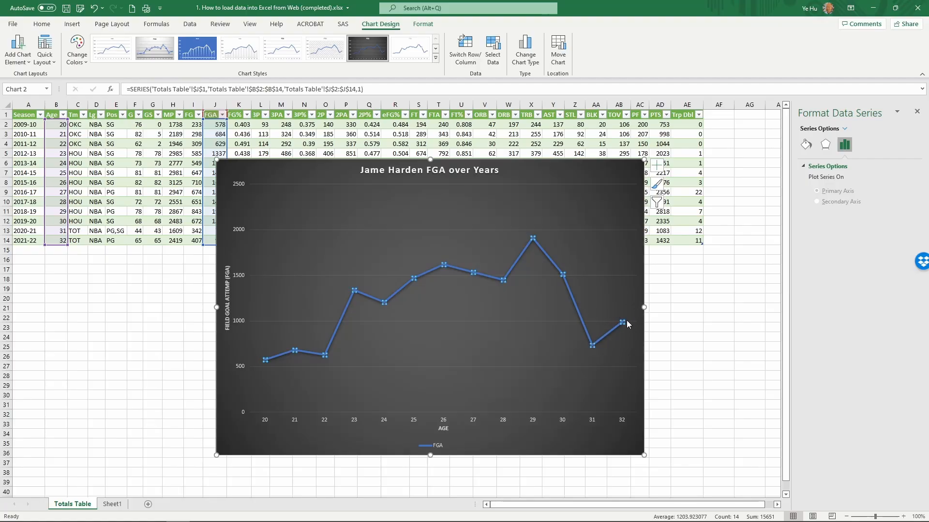
pyautogui.moveTo(573, 346)
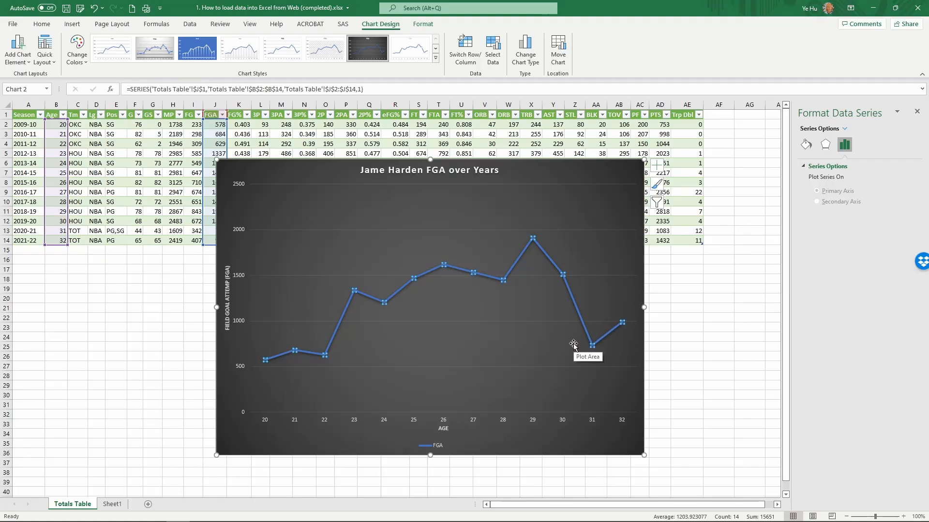